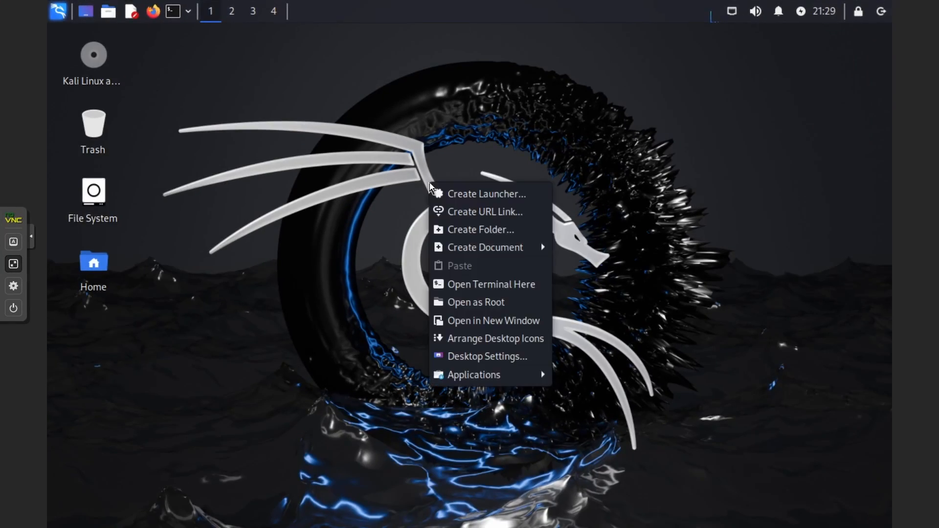
Open Desktop Settings from the Kali desktop context menu, showing the Background tab.
{"action": "left_click", "coordinate": [491, 237]}
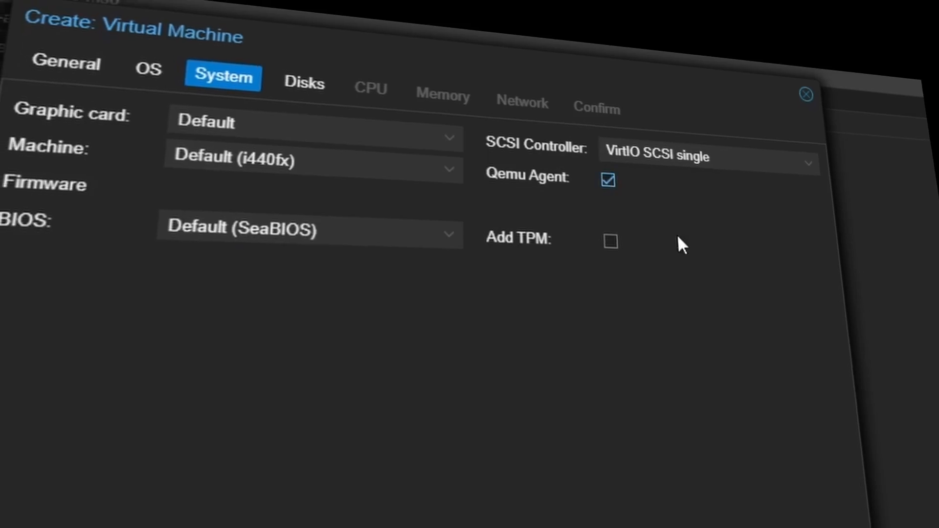
{"action": "left_click", "coordinate": [304, 82]}
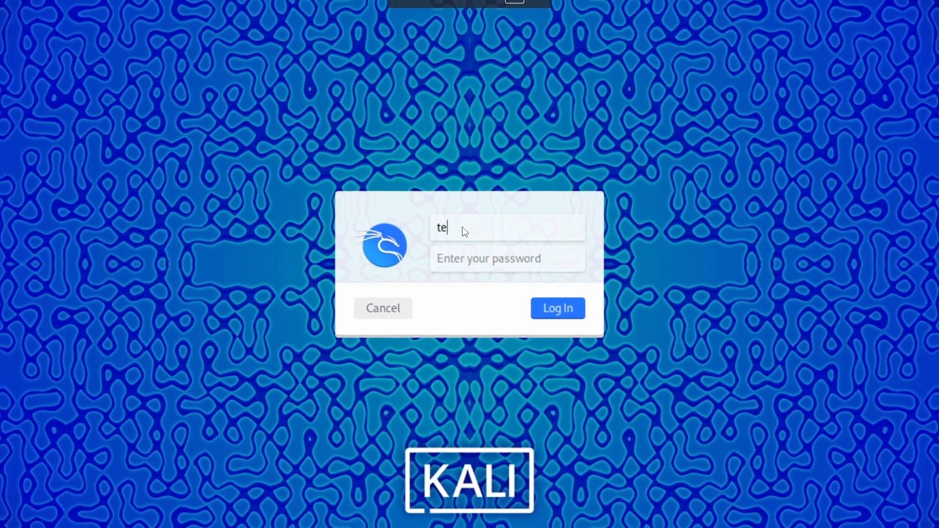
{"action": "left_click", "coordinate": [557, 309]}
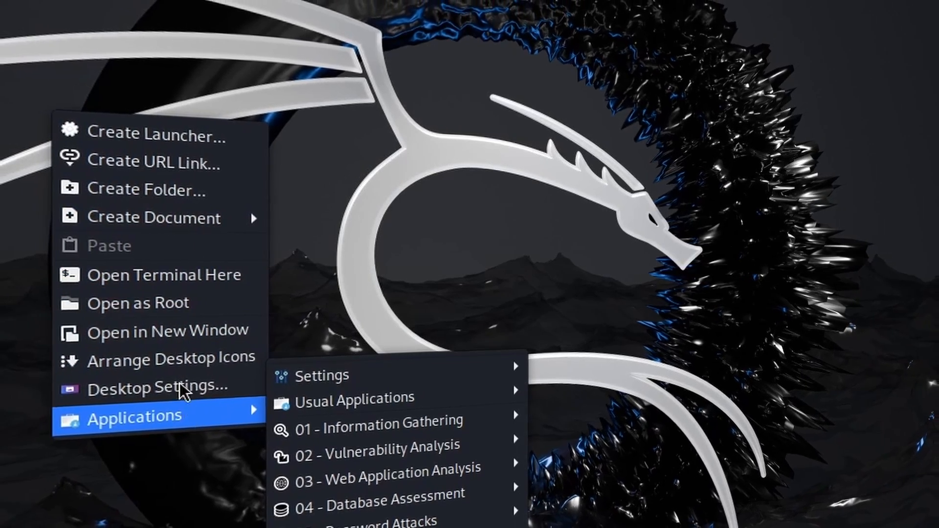
{"action": "left_click", "coordinate": [155, 387]}
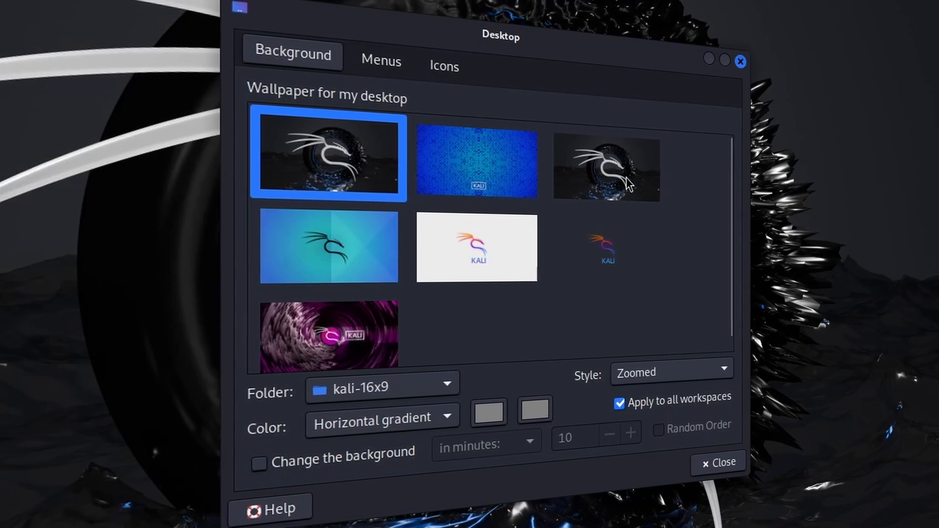
{"action": "left_click", "coordinate": [329, 335]}
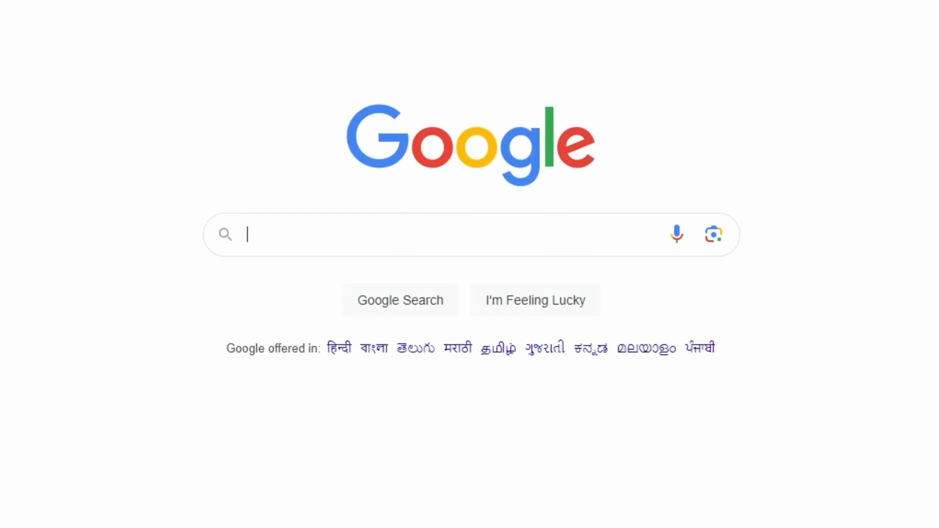
Search Google for 'kali linux' and open the Kali download page from the results.
{"action": "type", "text": "kali linux"}
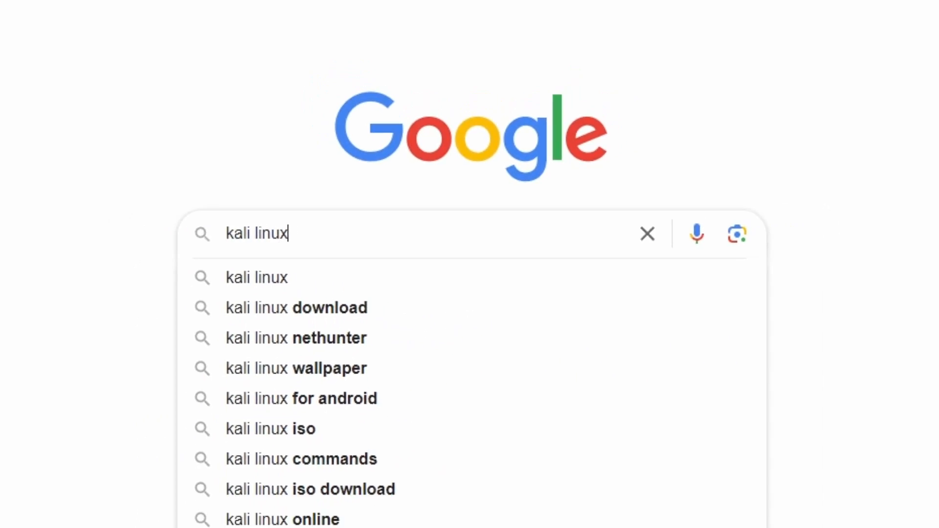
{"action": "key", "text": "Return"}
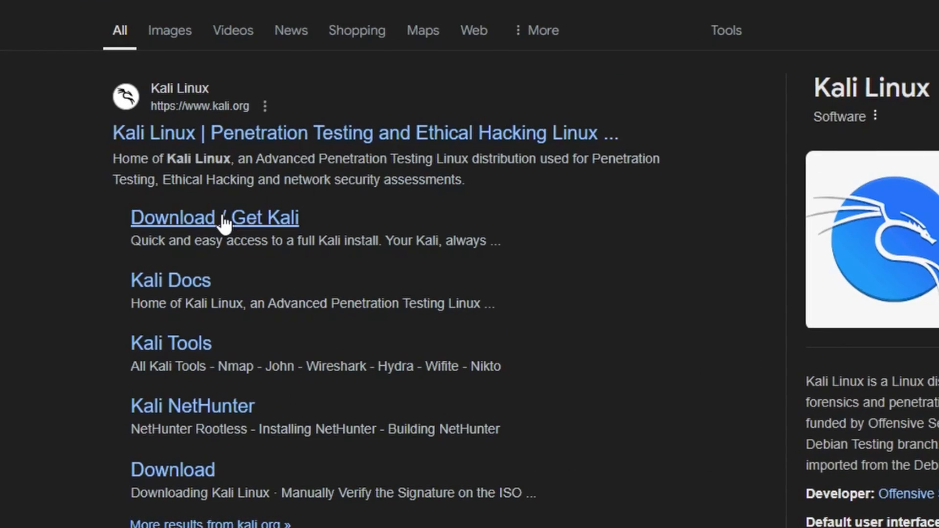
{"action": "left_click", "coordinate": [215, 217]}
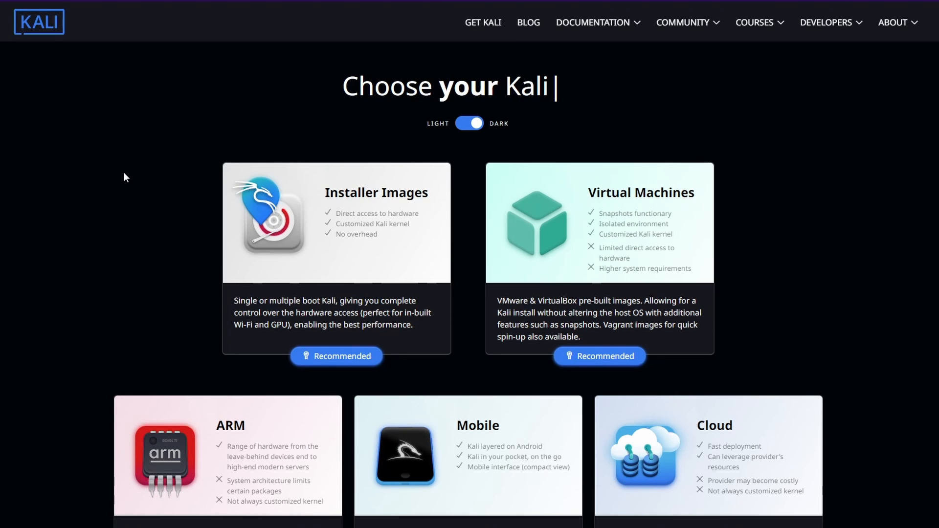
Download the recommended 64-bit Kali Linux 2024.3 installer image from Installer Images.
{"action": "scroll", "scroll_direction": "down", "scroll_amount": 3}
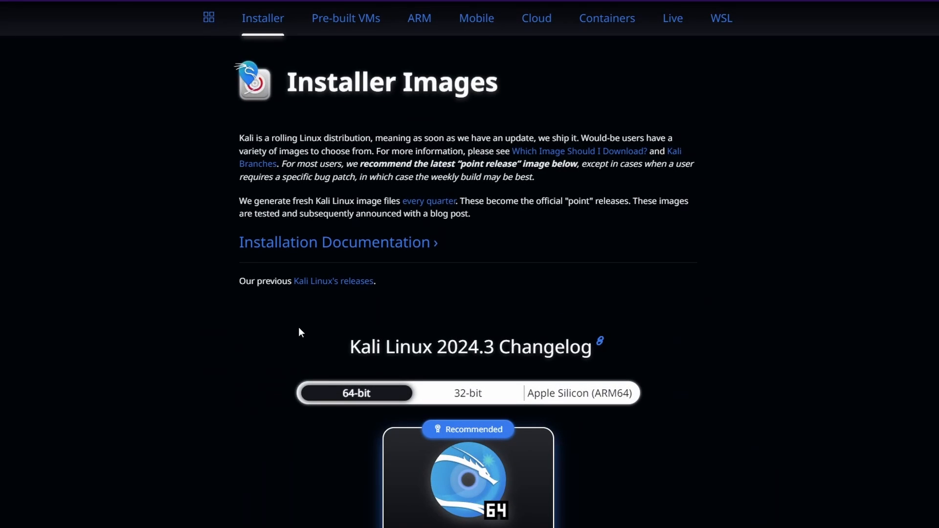
{"action": "scroll", "scroll_direction": "down", "scroll_amount": 3}
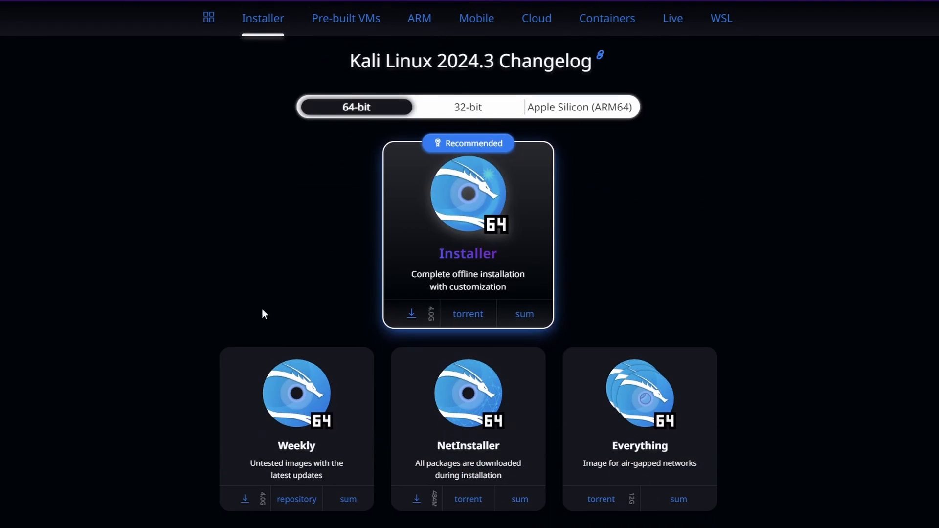
{"action": "mouse_move", "coordinate": [366, 310]}
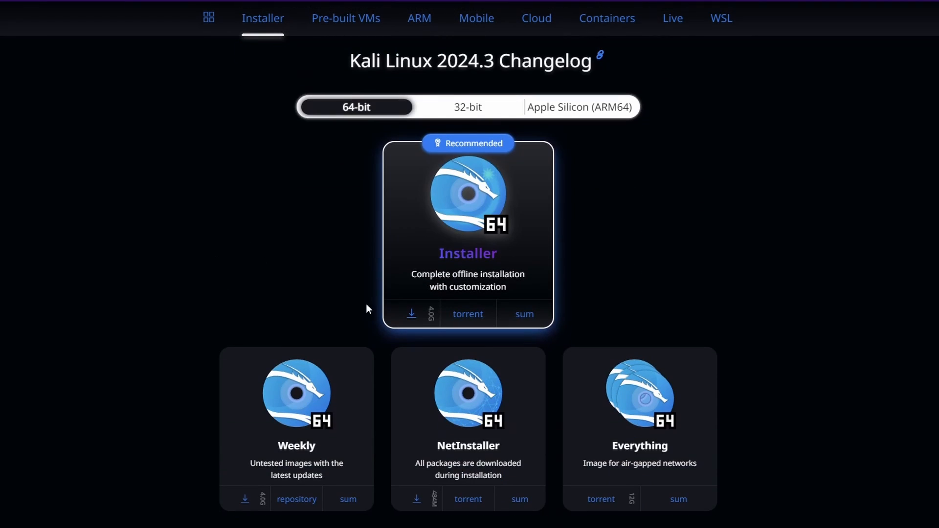
{"action": "left_click", "coordinate": [411, 313]}
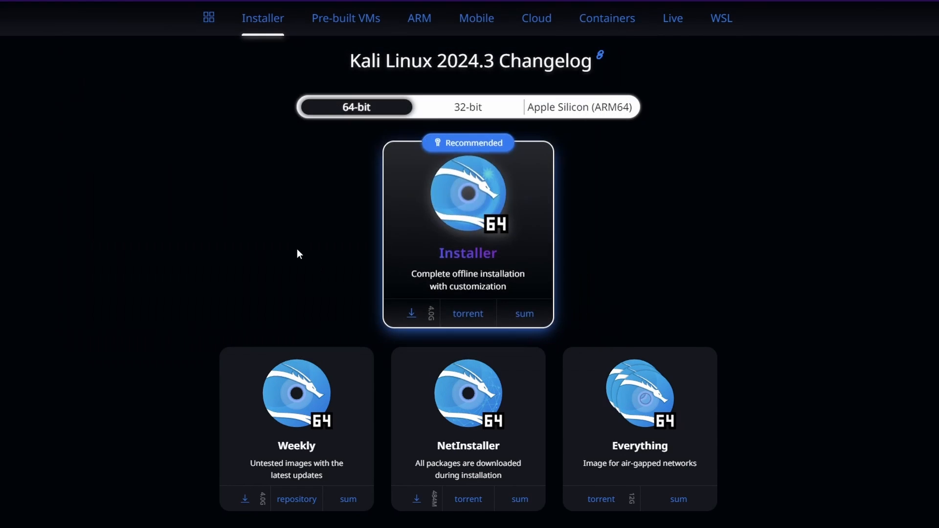
{"action": "left_click", "coordinate": [412, 313]}
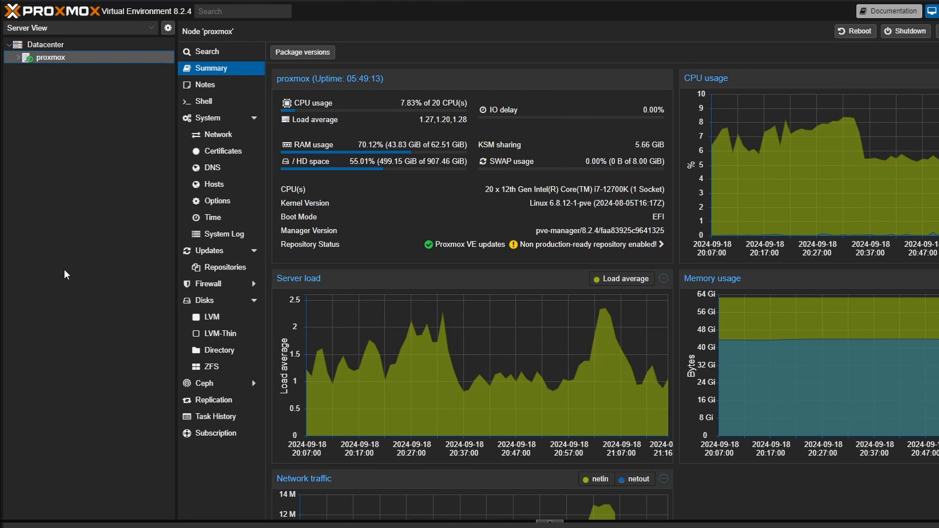
{"action": "mouse_move", "coordinate": [16, 65]}
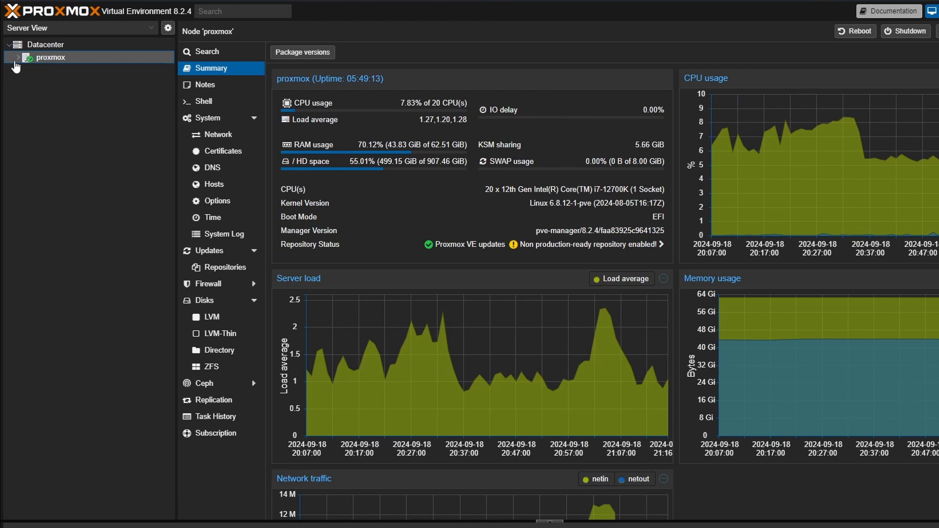
Show the ISO Images list of local (proxmox) storage under the proxmox node.
{"action": "left_click", "coordinate": [17, 56]}
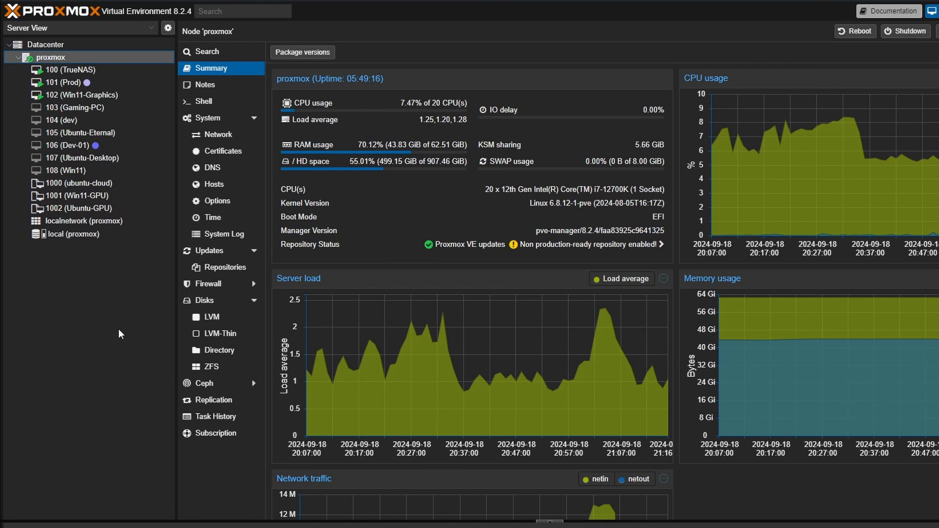
{"action": "left_click", "coordinate": [79, 234]}
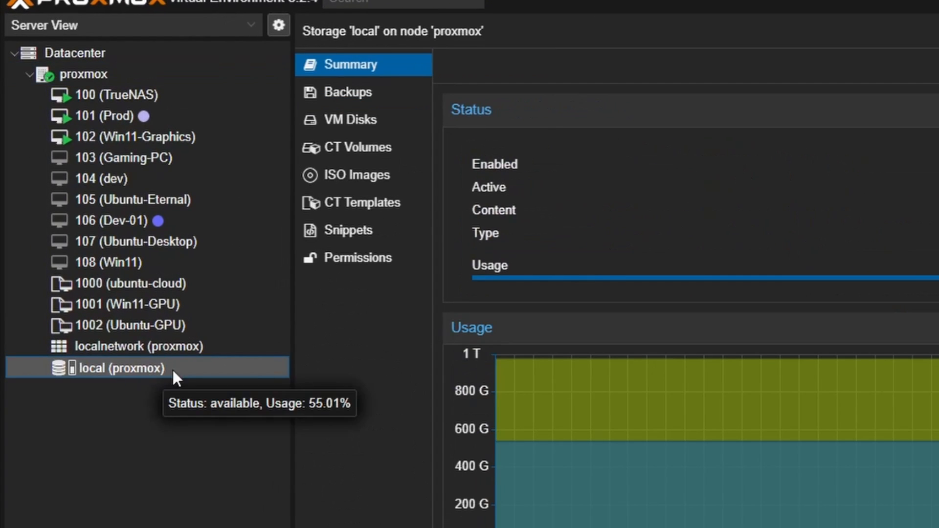
{"action": "left_click", "coordinate": [354, 175]}
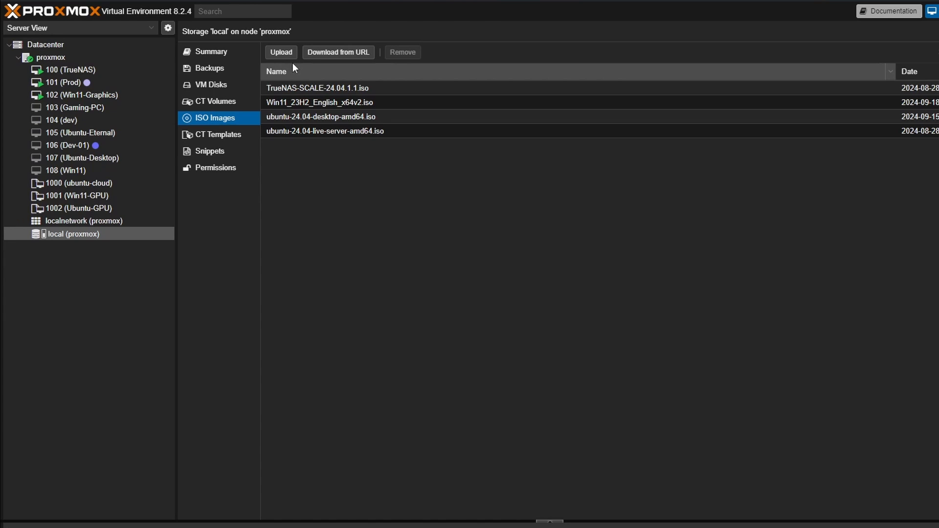
Try fetching the ISO from a web address, then switch to uploading it from this computer.
{"action": "left_click", "coordinate": [337, 52]}
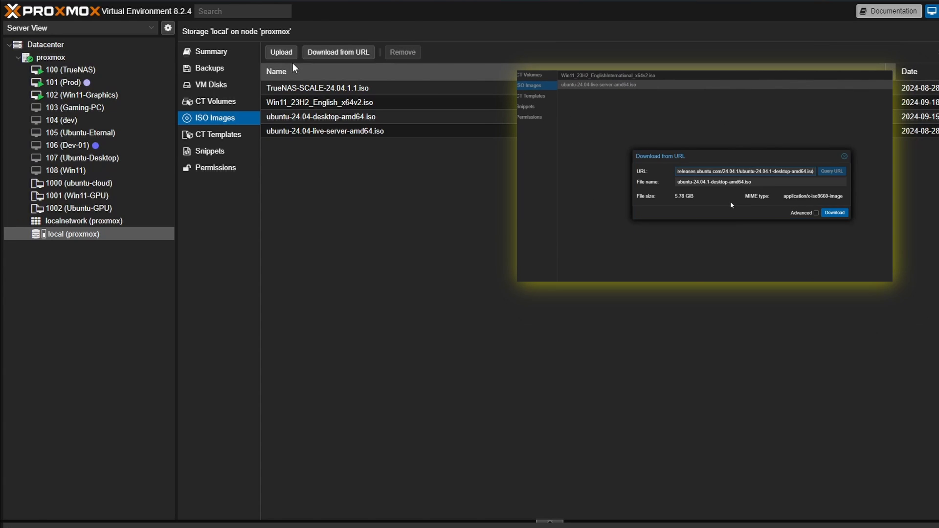
{"action": "left_click", "coordinate": [834, 213]}
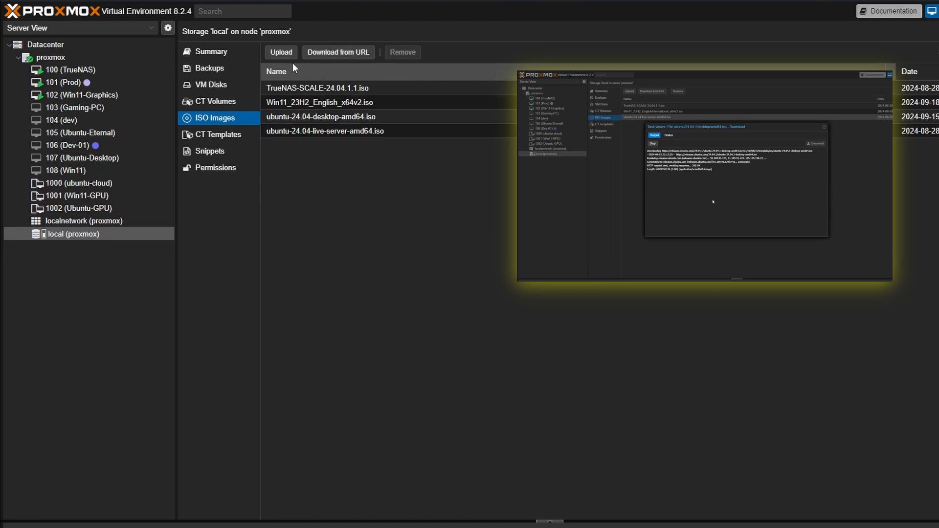
{"action": "left_click", "coordinate": [824, 126]}
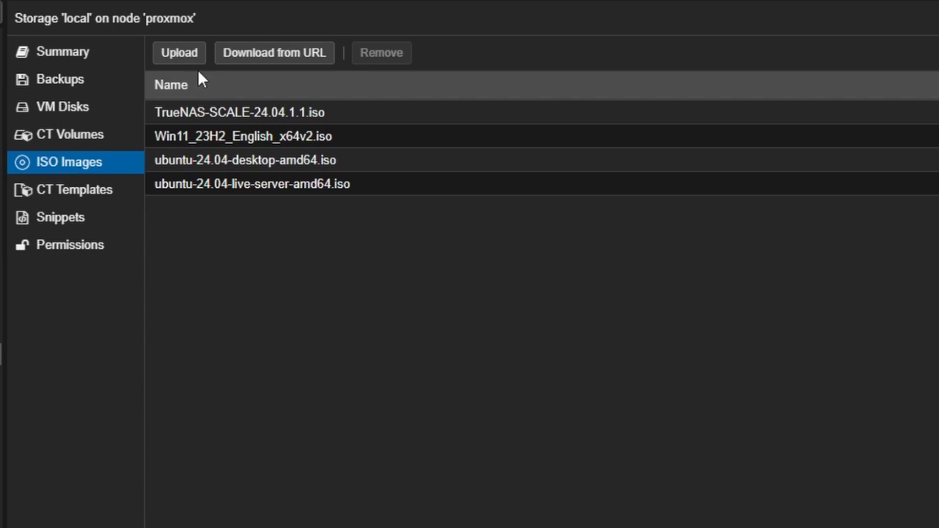
{"action": "left_click", "coordinate": [178, 52]}
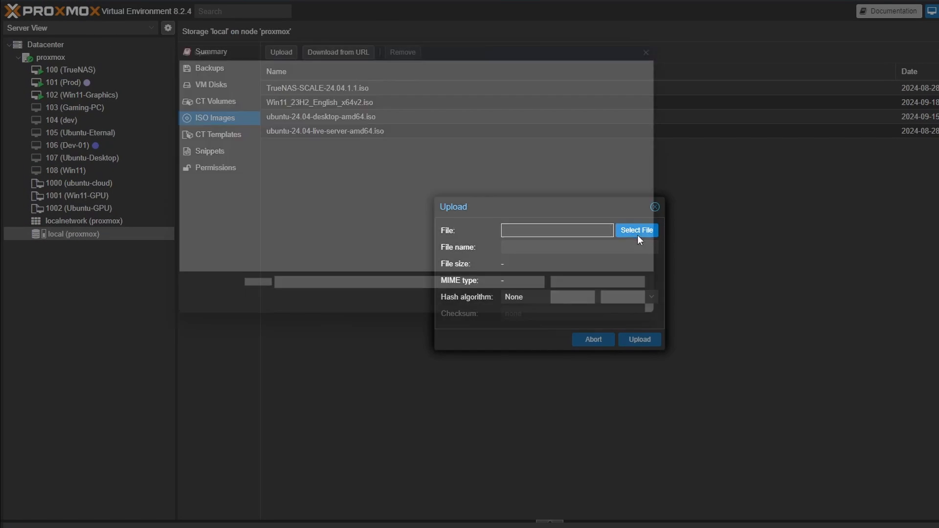
Upload the Kali Linux 2024.3 installer ISO (4.33 GB) to local storage and select it.
{"action": "left_click", "coordinate": [636, 230]}
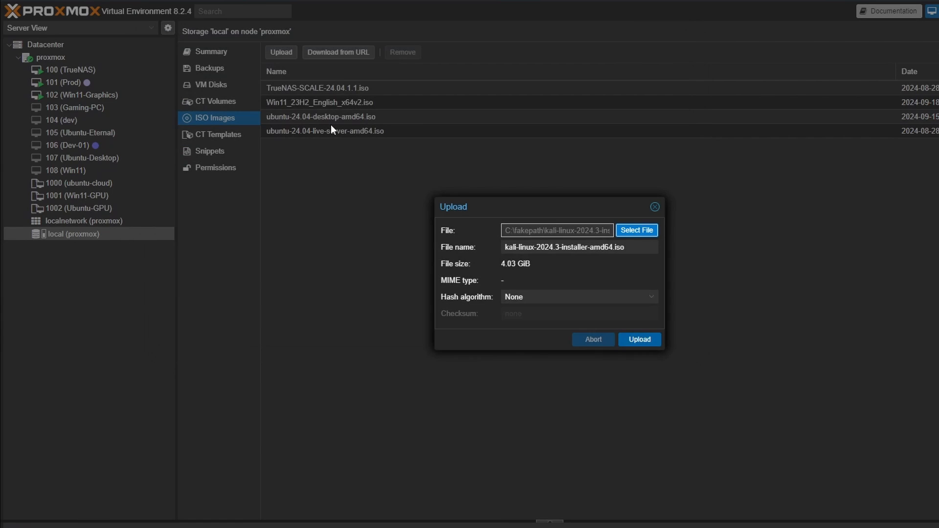
{"action": "left_click", "coordinate": [638, 340]}
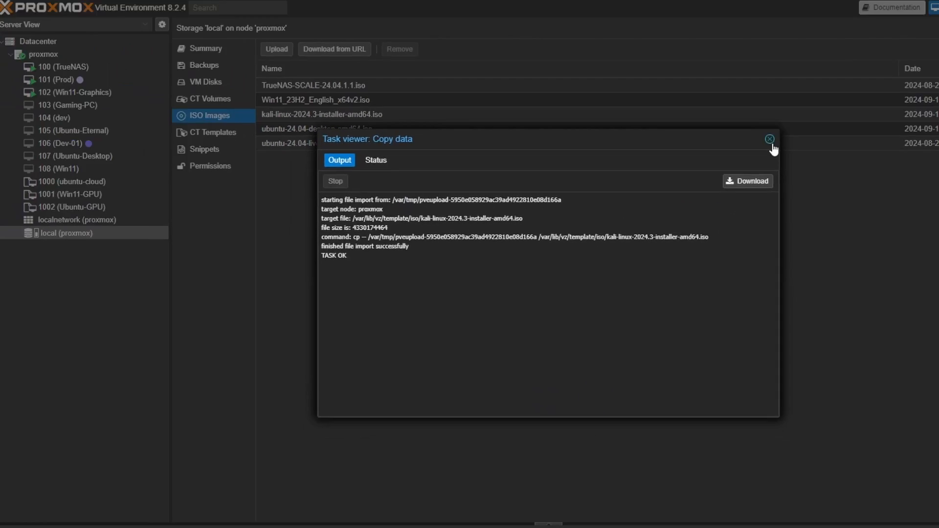
{"action": "left_click", "coordinate": [770, 139]}
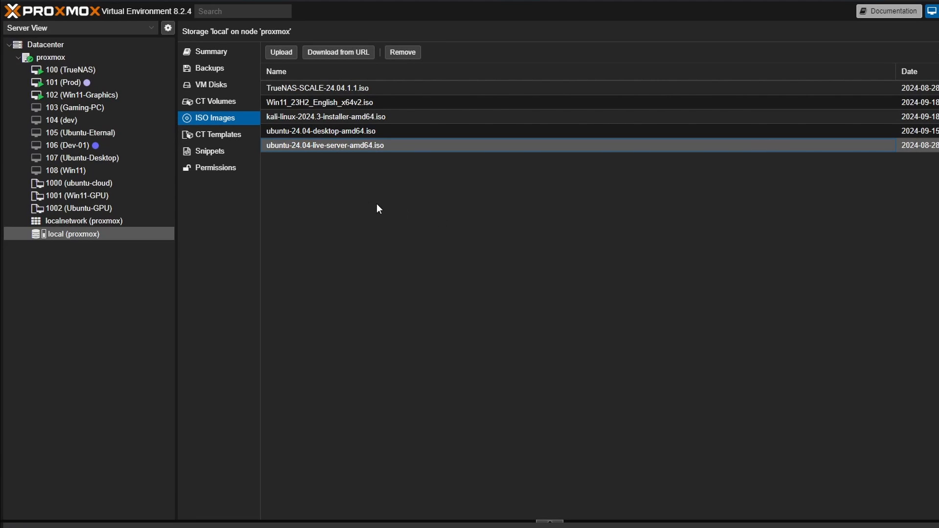
{"action": "left_click", "coordinate": [326, 117]}
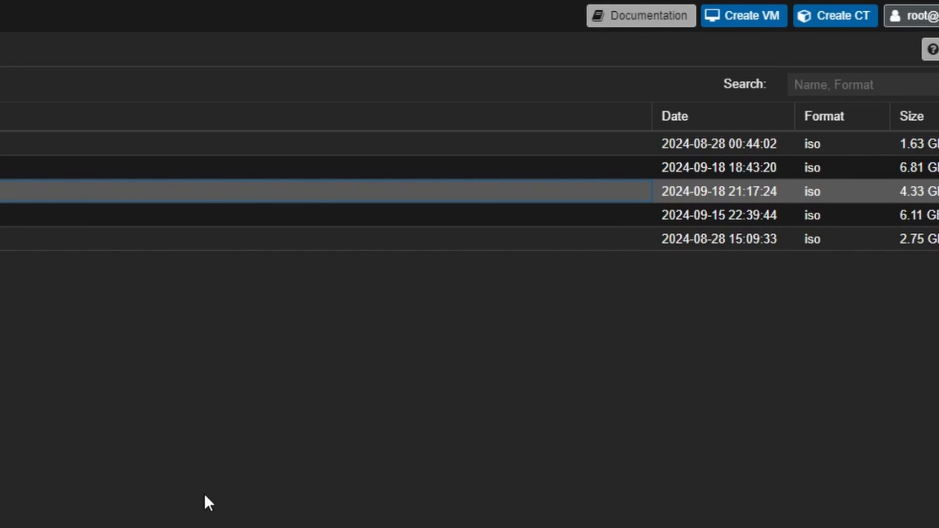
Create new VM 109 named Kali with the Kali installer ISO as its boot media.
{"action": "left_click", "coordinate": [743, 15]}
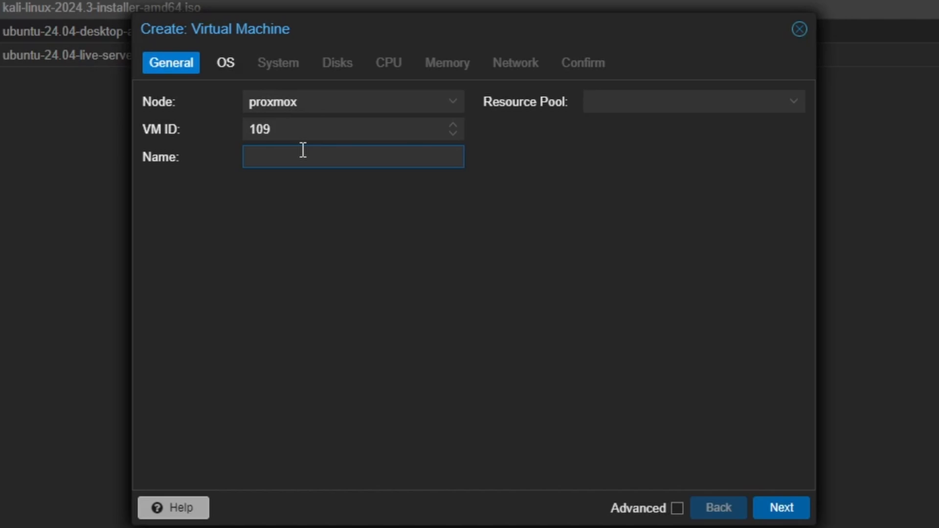
{"action": "type", "text": "Kali"}
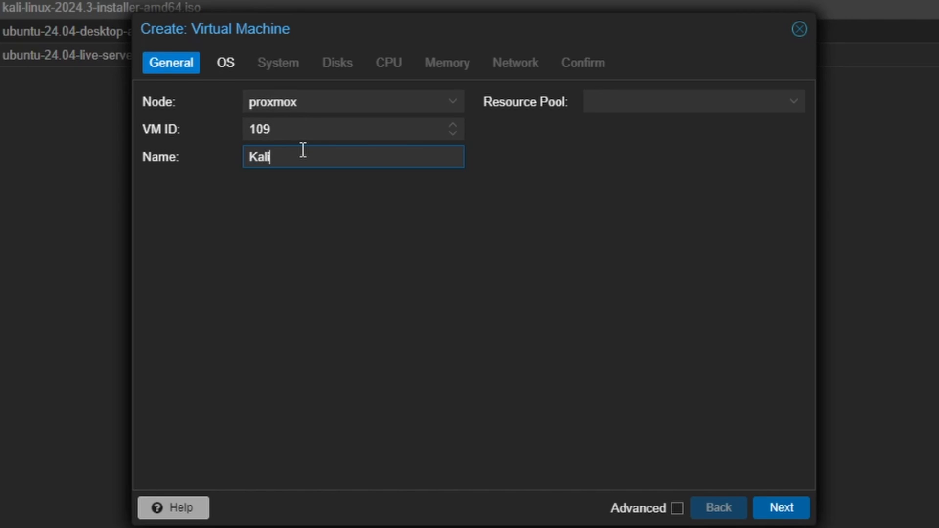
{"action": "left_click", "coordinate": [781, 507]}
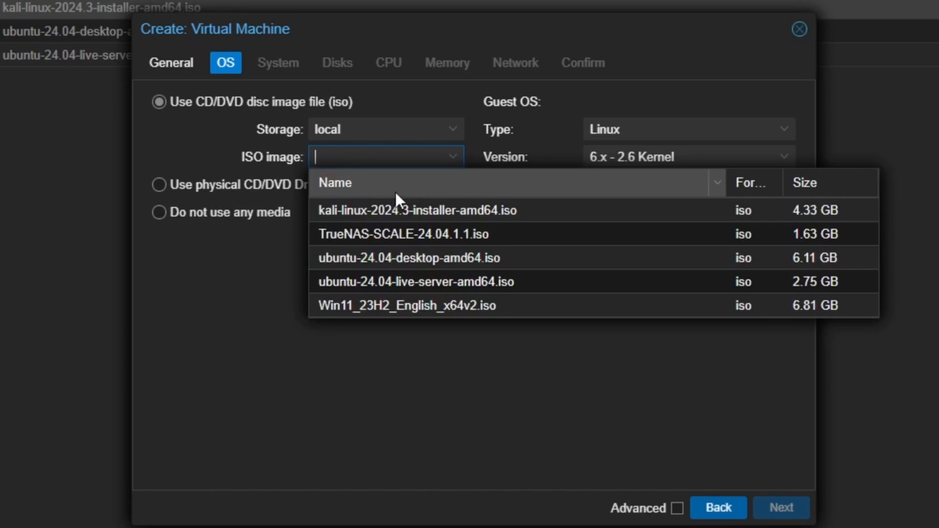
{"action": "left_click", "coordinate": [781, 508]}
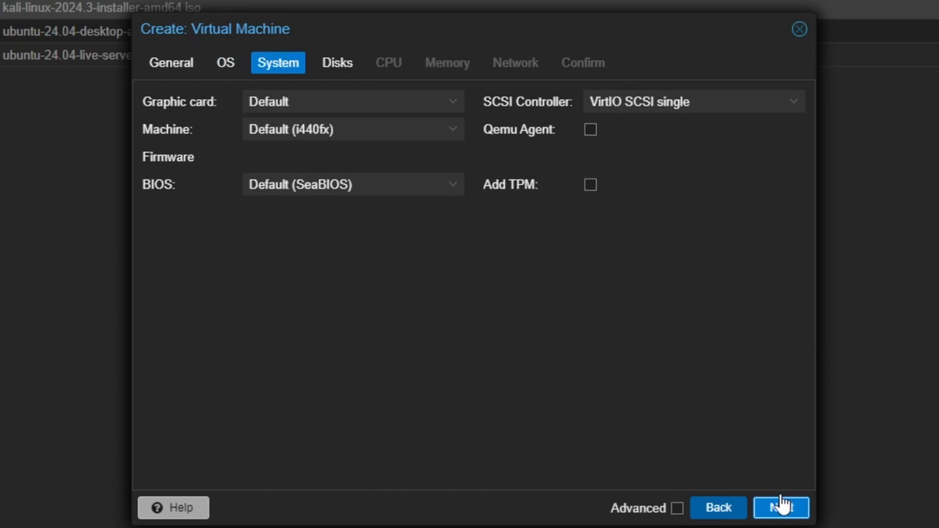
{"action": "mouse_move", "coordinate": [403, 177]}
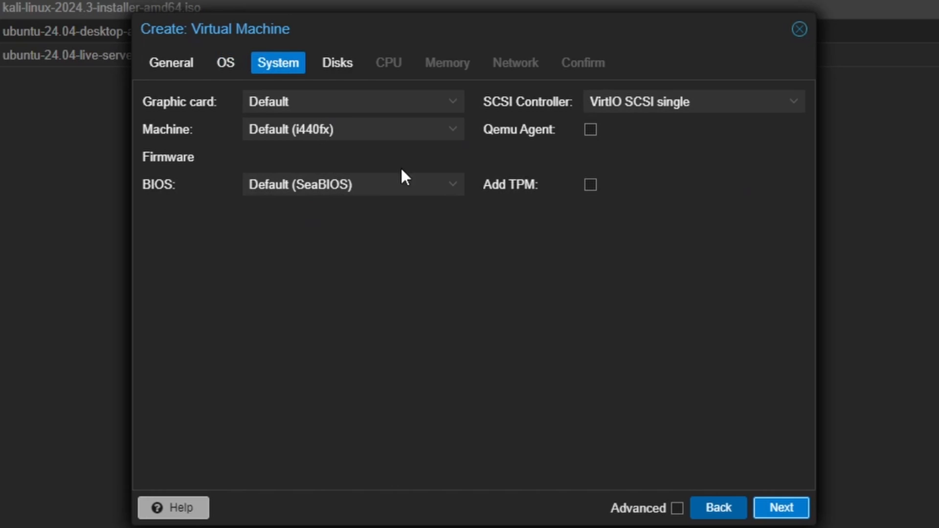
Enable the QEMU guest agent and give the VM a 64 GiB disk, 2 cores and 8192 MiB memory.
{"action": "left_click", "coordinate": [590, 129]}
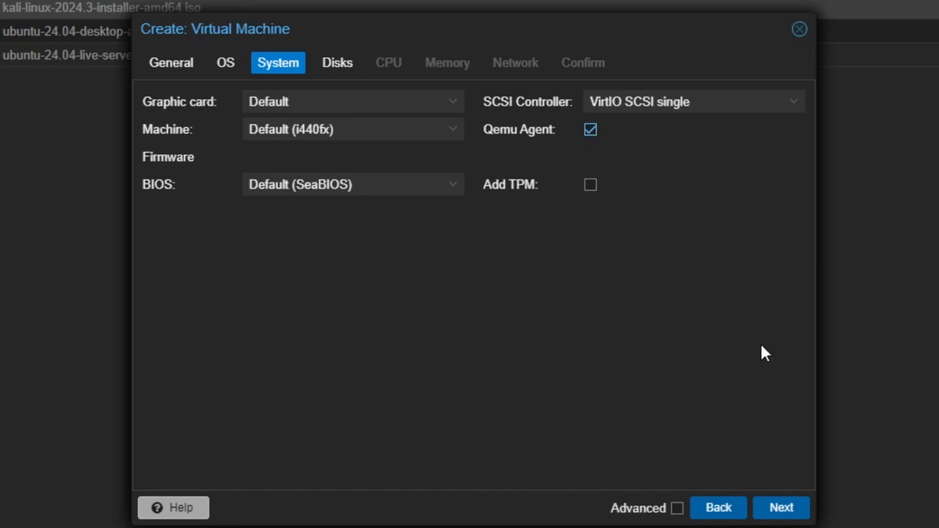
{"action": "left_click", "coordinate": [781, 508]}
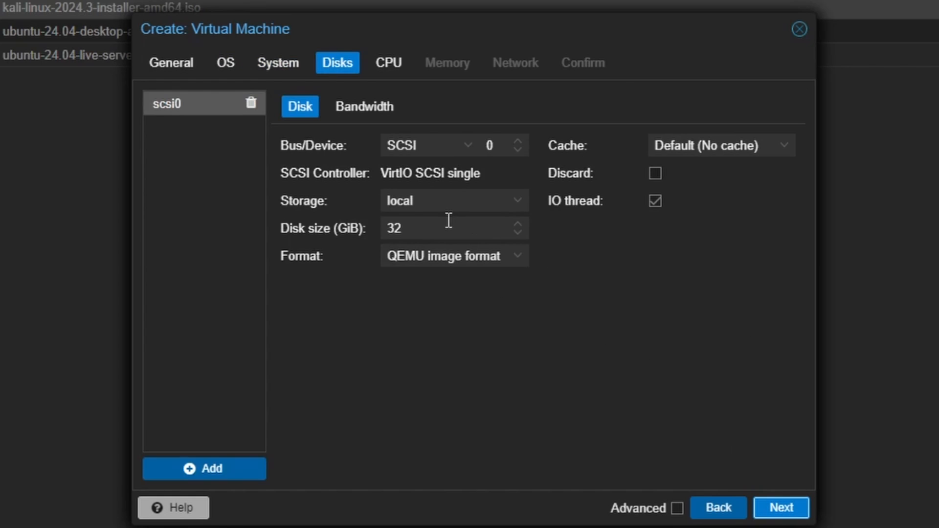
{"action": "type", "text": "64"}
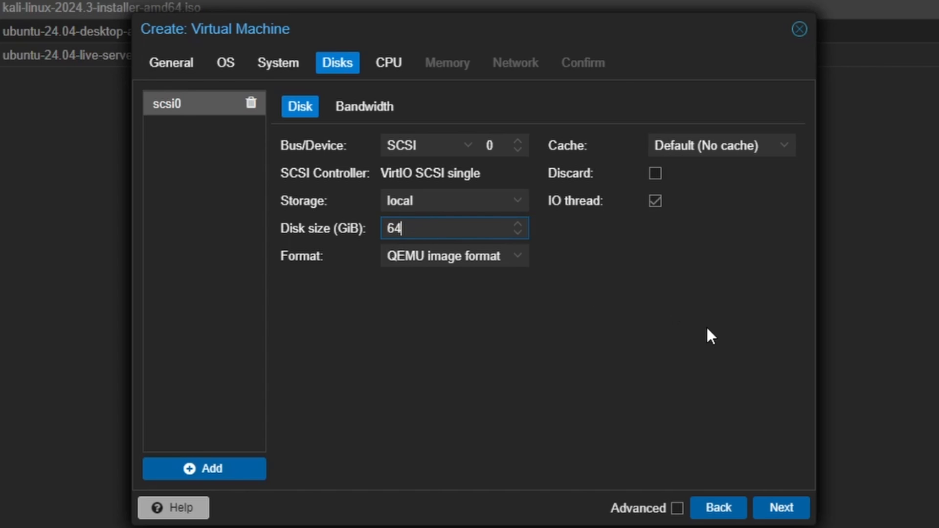
{"action": "left_click", "coordinate": [781, 508]}
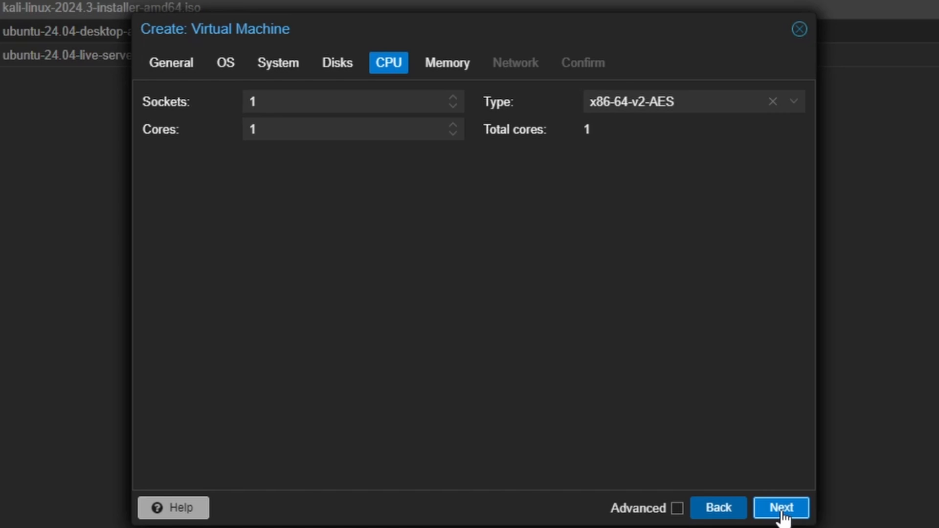
{"action": "mouse_move", "coordinate": [455, 129]}
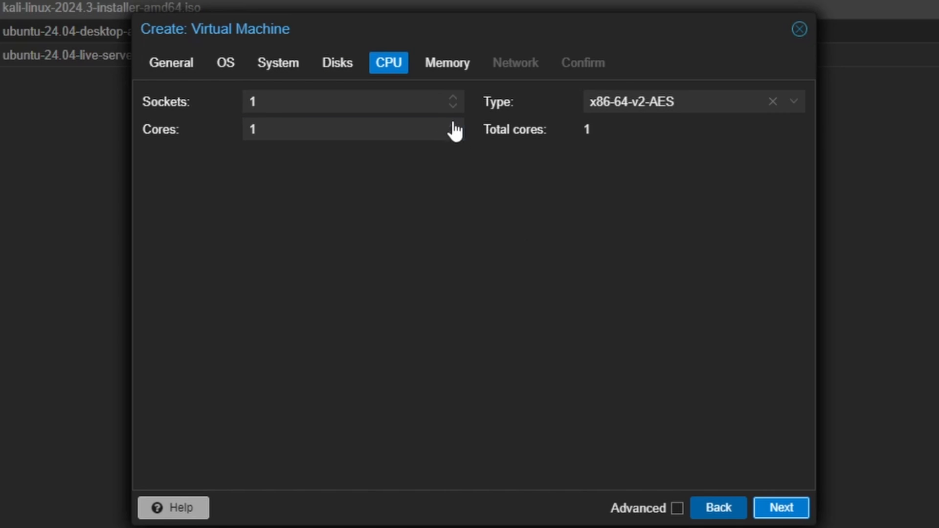
{"action": "left_click", "coordinate": [447, 62]}
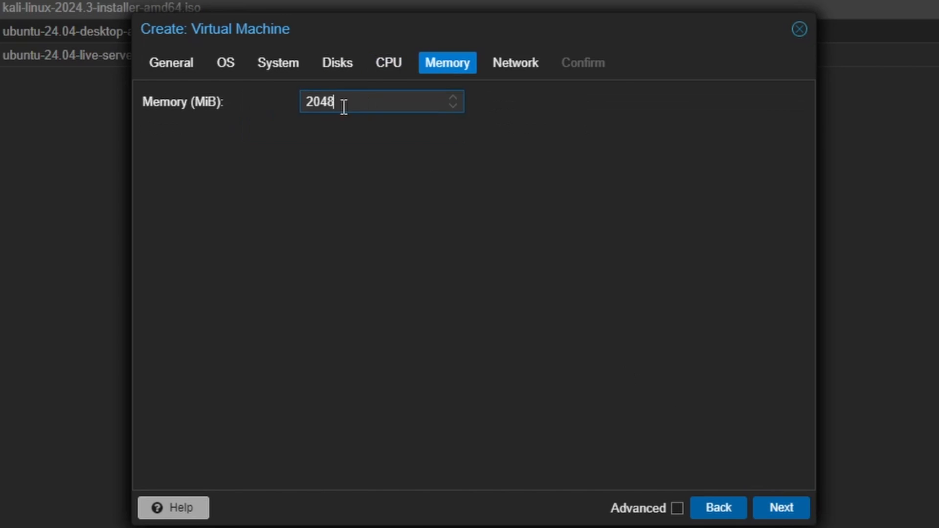
{"action": "type", "text": "8192"}
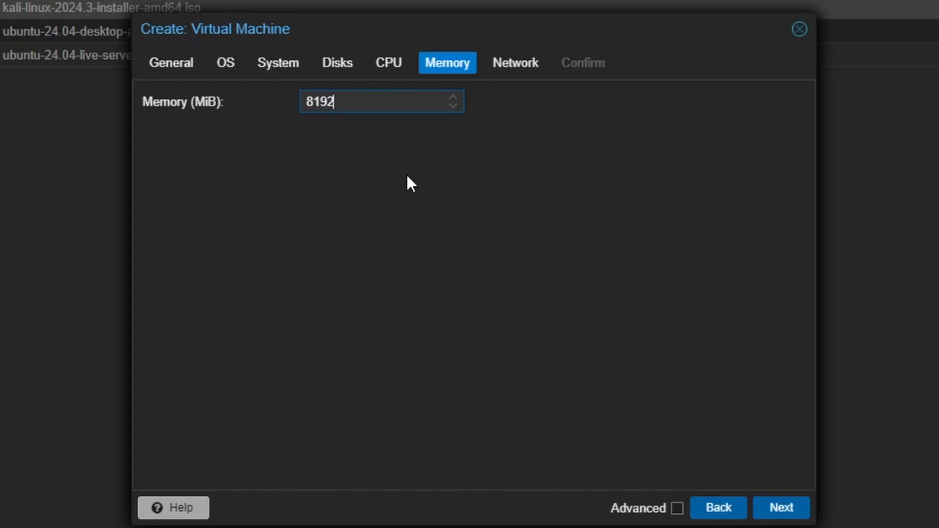
Keep the default VirtIO networking and finish creating VM 109 (Kali).
{"action": "left_click", "coordinate": [781, 508]}
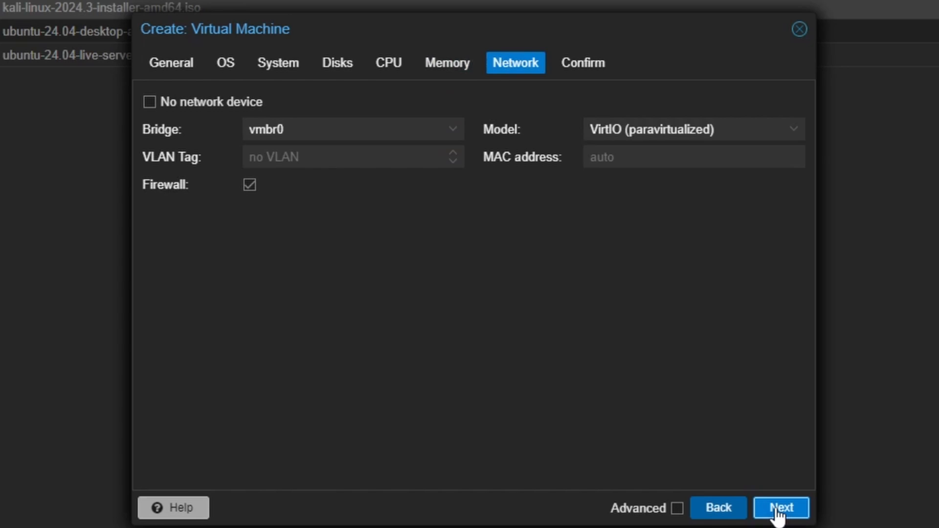
{"action": "left_click", "coordinate": [781, 507]}
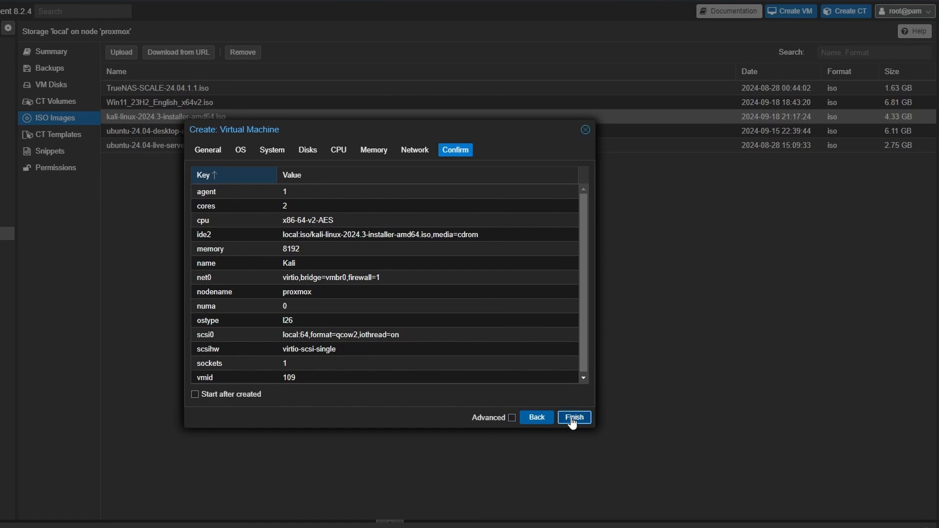
{"action": "left_click", "coordinate": [573, 417]}
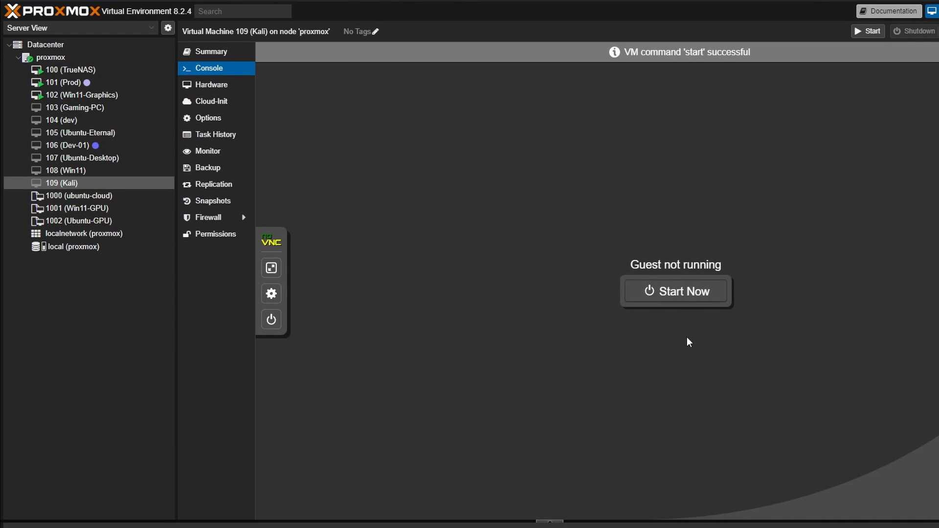
Start VM 109 (Kali) so its console boots into the Kali installer.
{"action": "left_click", "coordinate": [675, 292]}
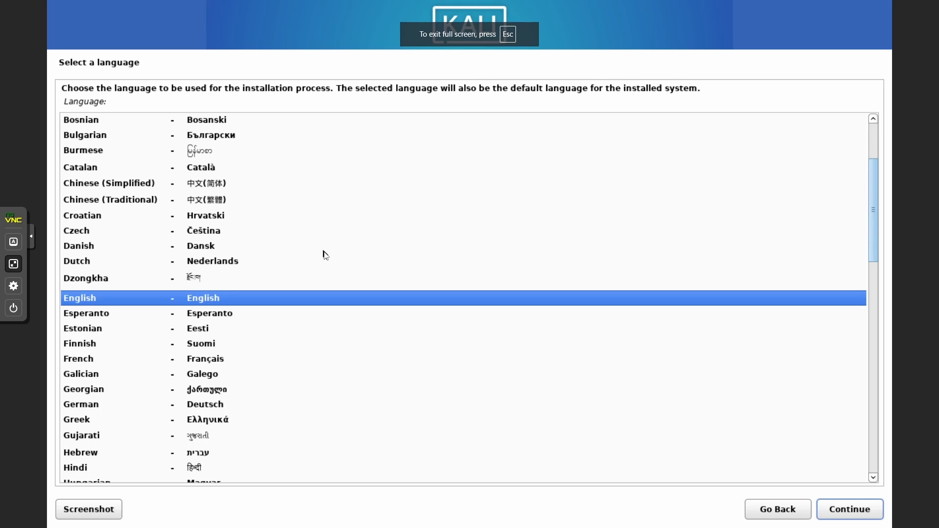
Choose English language, United States location and American English keymap in the installer.
{"action": "left_click", "coordinate": [848, 509]}
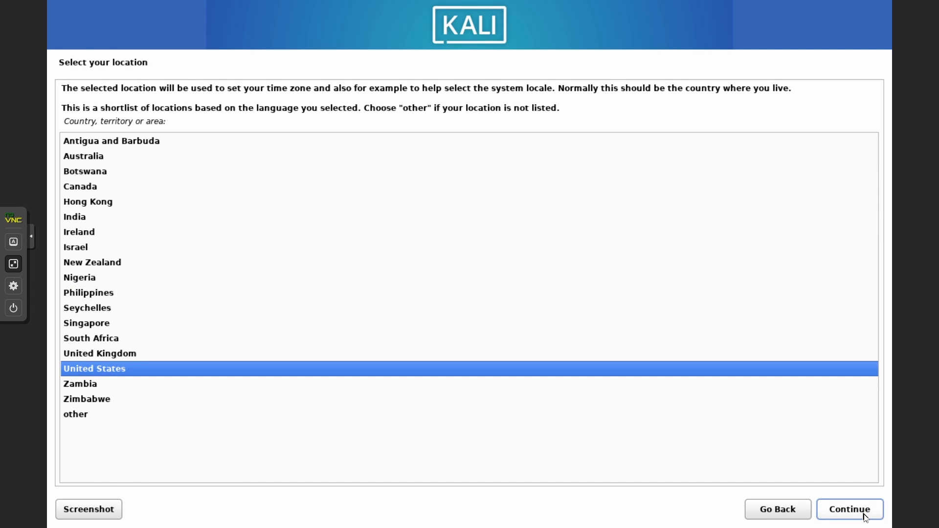
{"action": "left_click", "coordinate": [848, 508]}
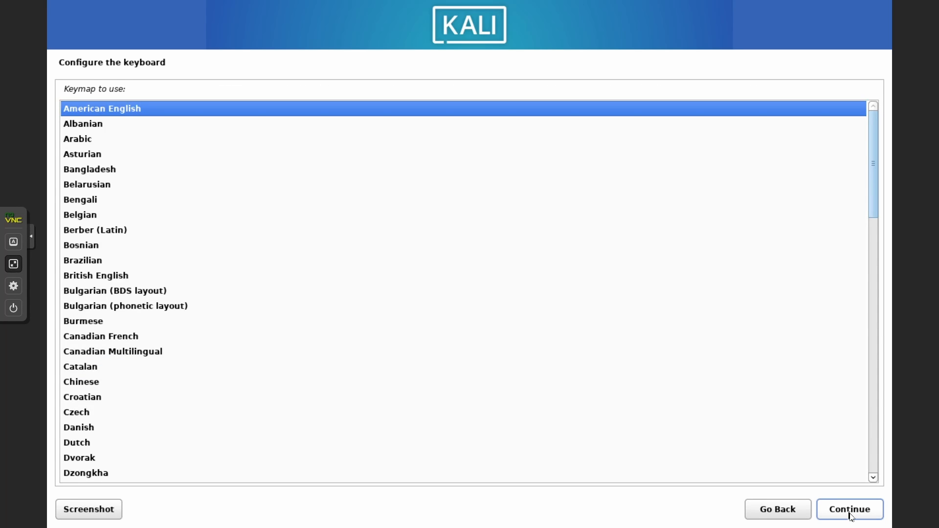
{"action": "left_click", "coordinate": [848, 509]}
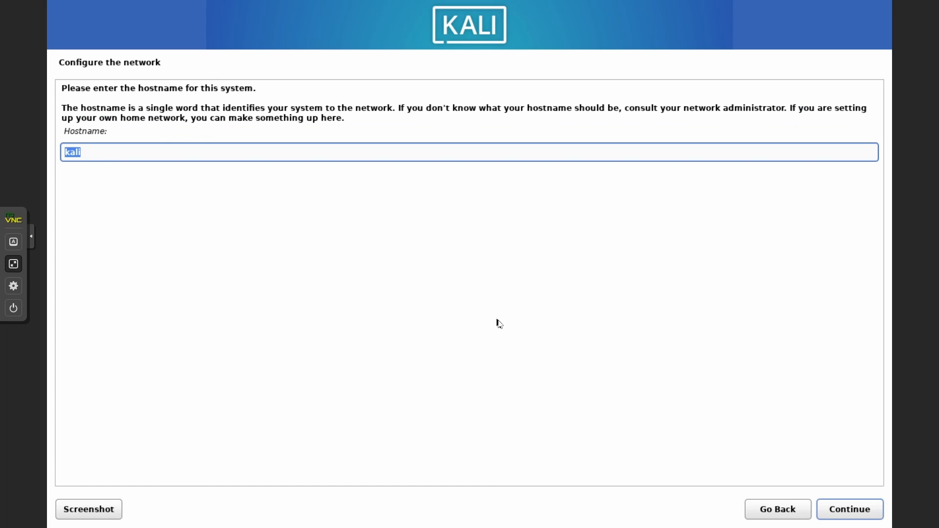
{"action": "mouse_move", "coordinate": [866, 526]}
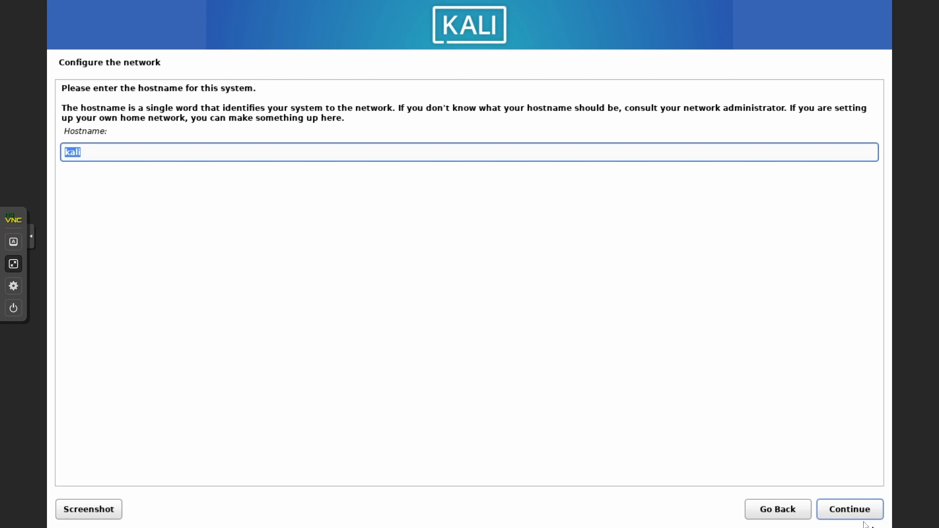
Keep hostname kali, leave the domain empty, and confirm the new user's name and password.
{"action": "left_click", "coordinate": [849, 508]}
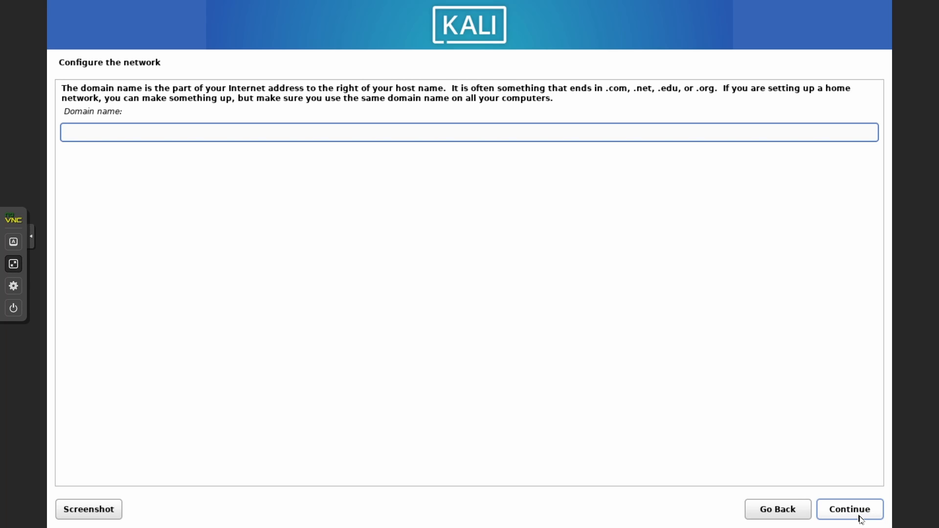
{"action": "left_click", "coordinate": [848, 508]}
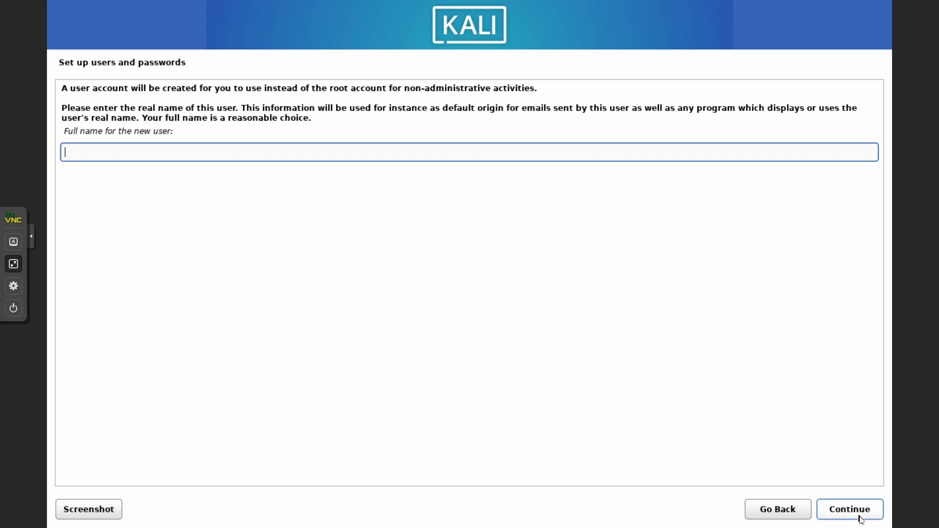
{"action": "mouse_move", "coordinate": [567, 307]}
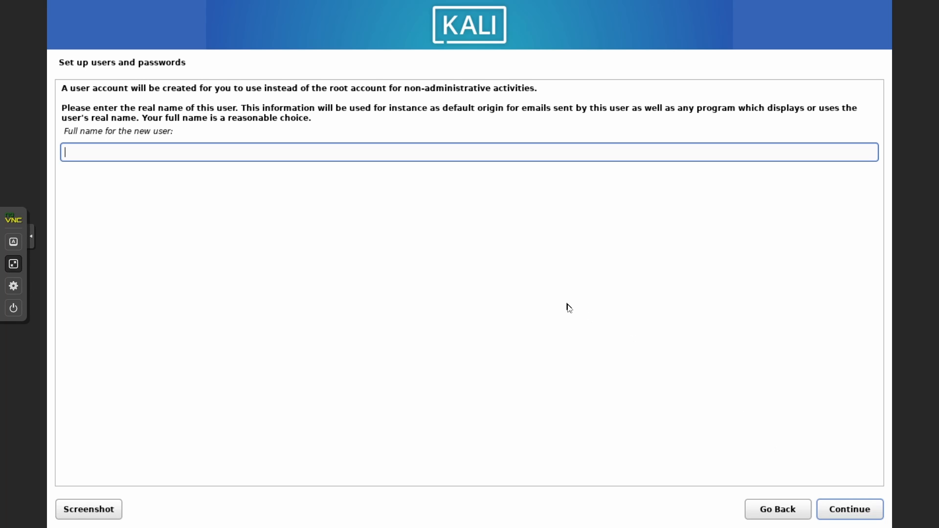
{"action": "left_click", "coordinate": [848, 508]}
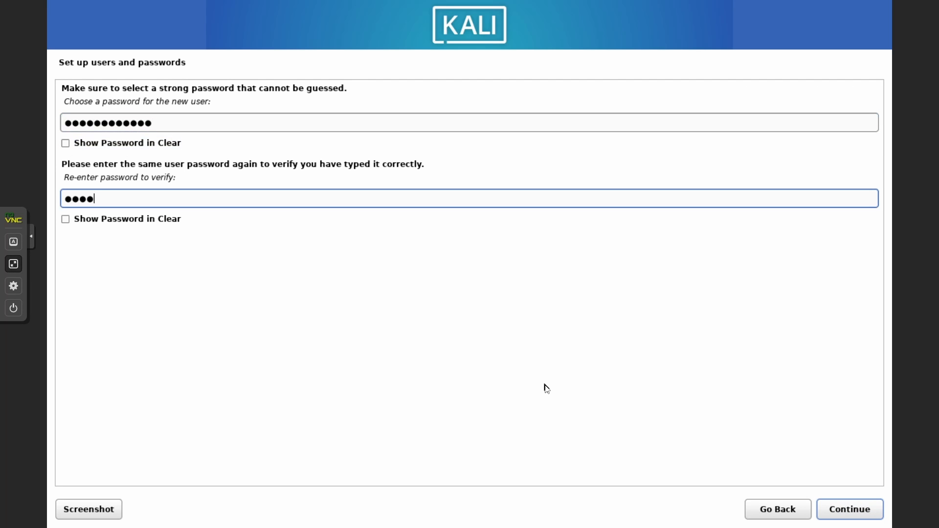
{"action": "left_click", "coordinate": [850, 508]}
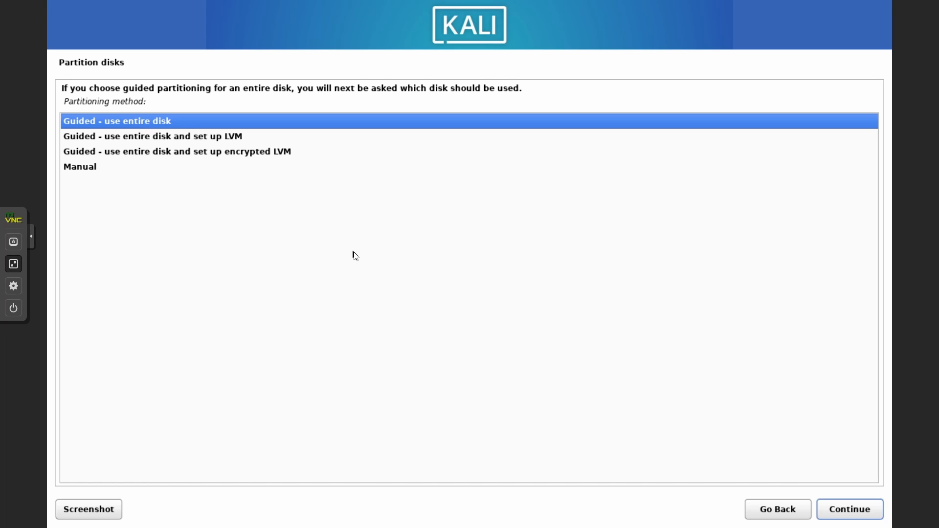
Choose guided partitioning of the entire 68.7 GB QEMU disk with all files in one partition.
{"action": "left_click", "coordinate": [848, 509]}
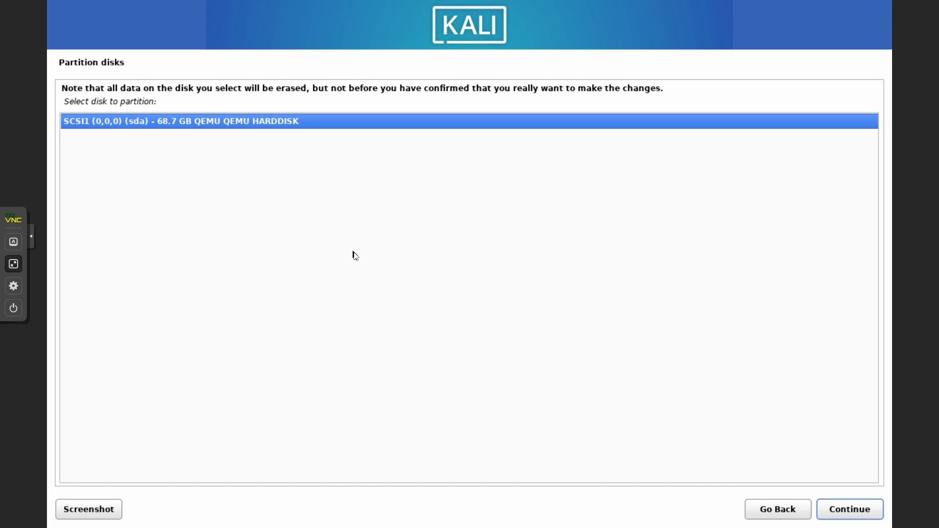
{"action": "left_click", "coordinate": [849, 509]}
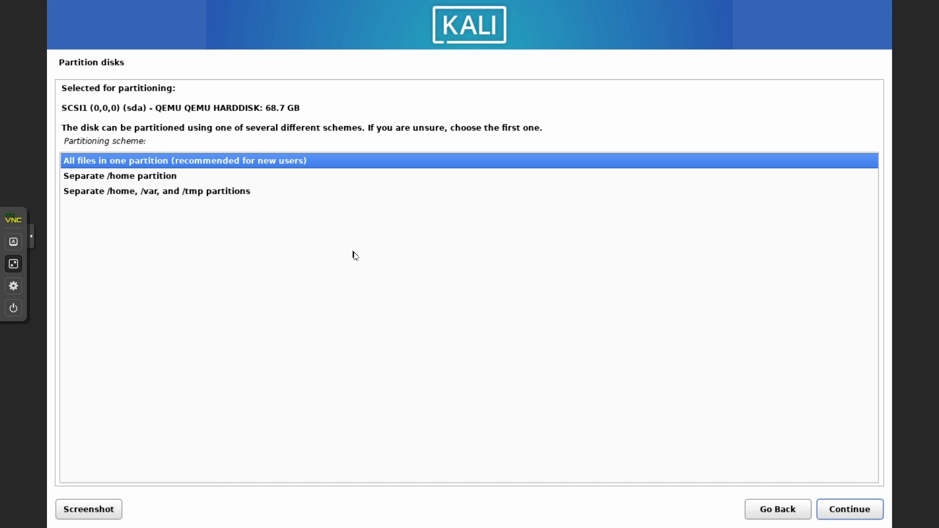
{"action": "left_click", "coordinate": [848, 509]}
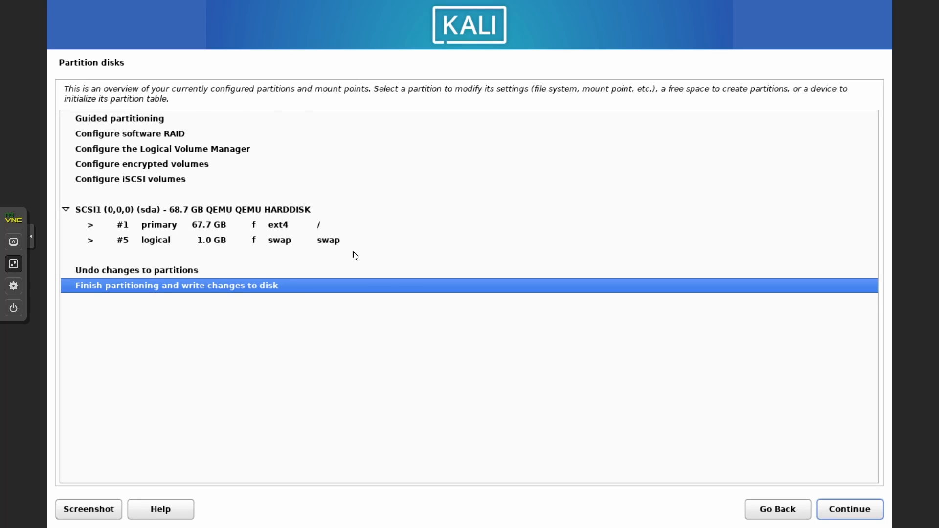
Finish partitioning and write the ext4 root and swap changes to disk.
{"action": "left_click", "coordinate": [849, 508]}
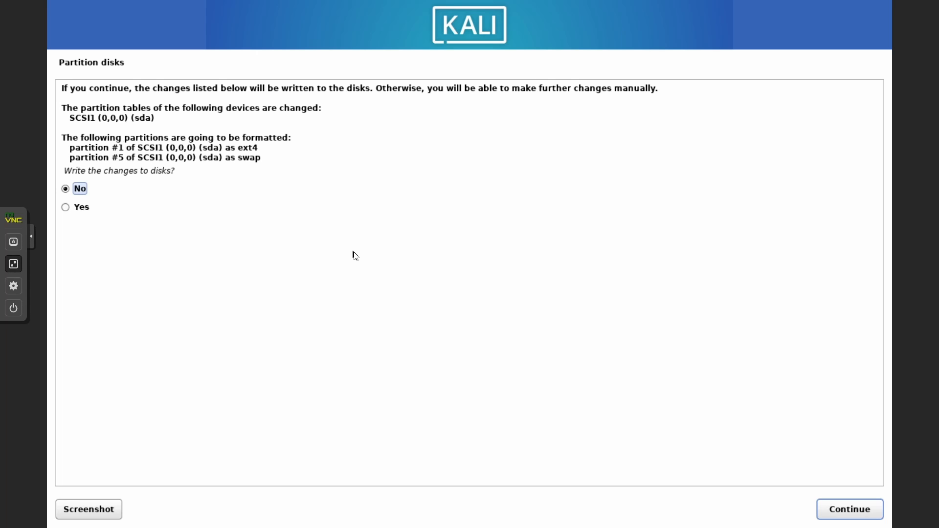
{"action": "mouse_move", "coordinate": [277, 242]}
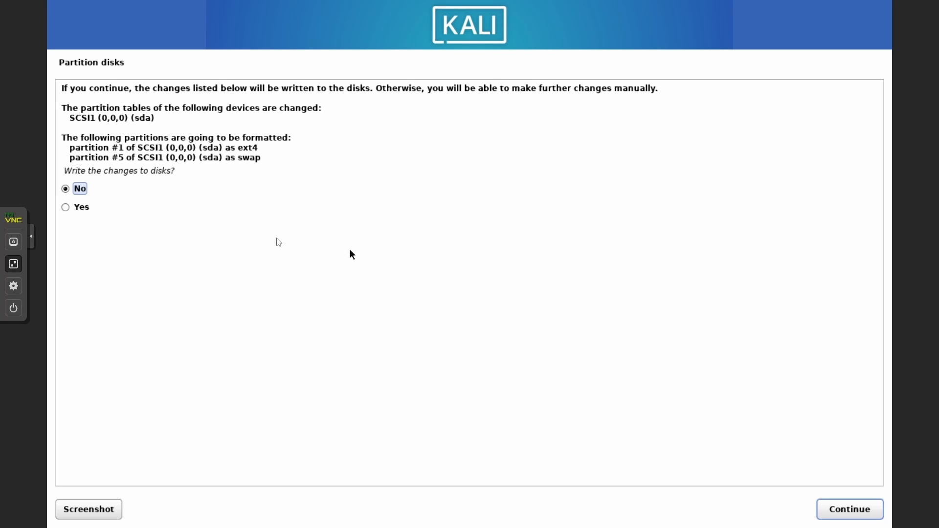
{"action": "left_click", "coordinate": [66, 206]}
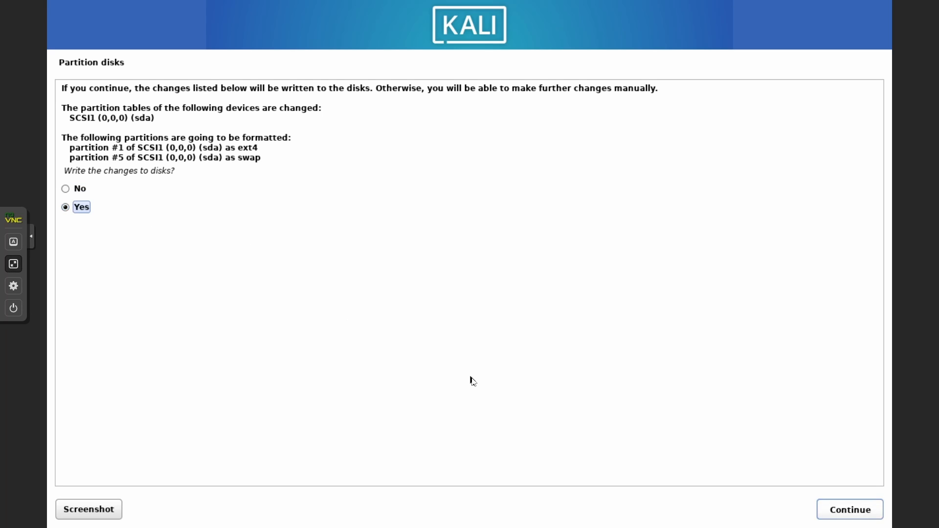
{"action": "left_click", "coordinate": [848, 509]}
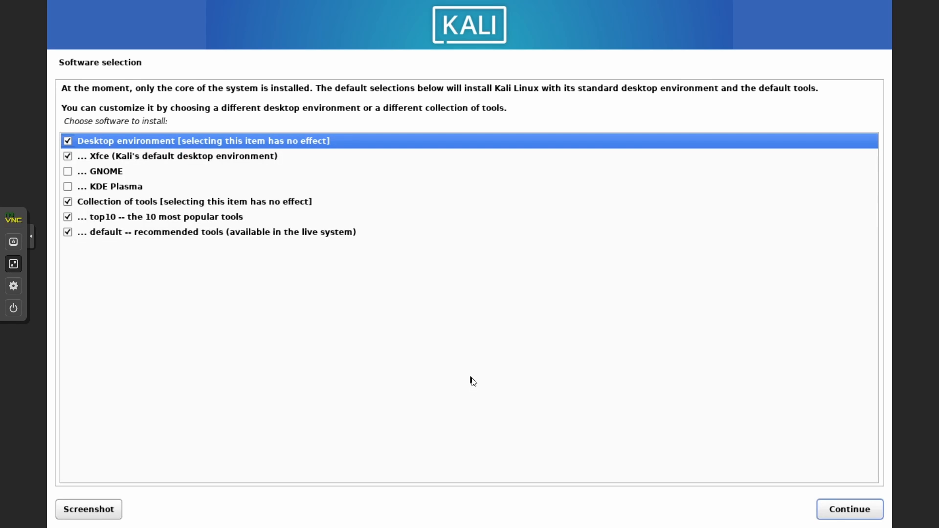
{"action": "mouse_move", "coordinate": [380, 372]}
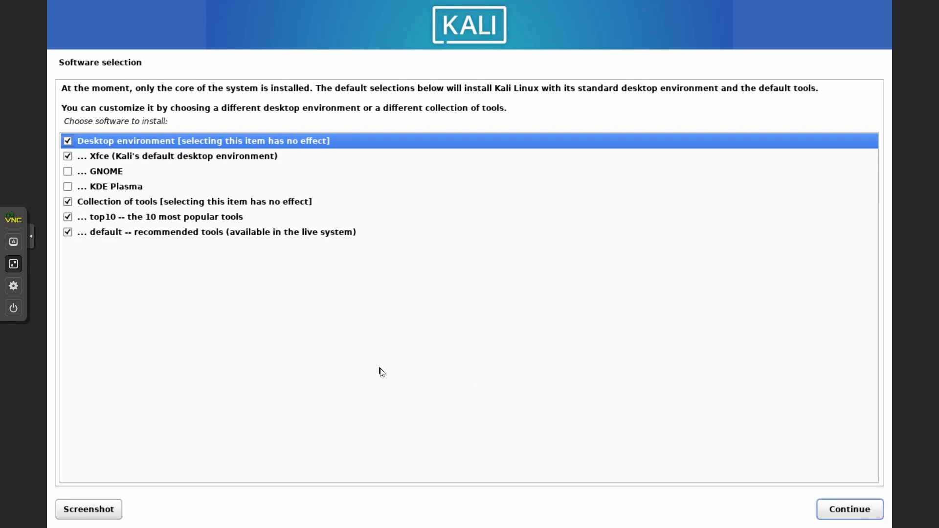
{"action": "mouse_move", "coordinate": [492, 393]}
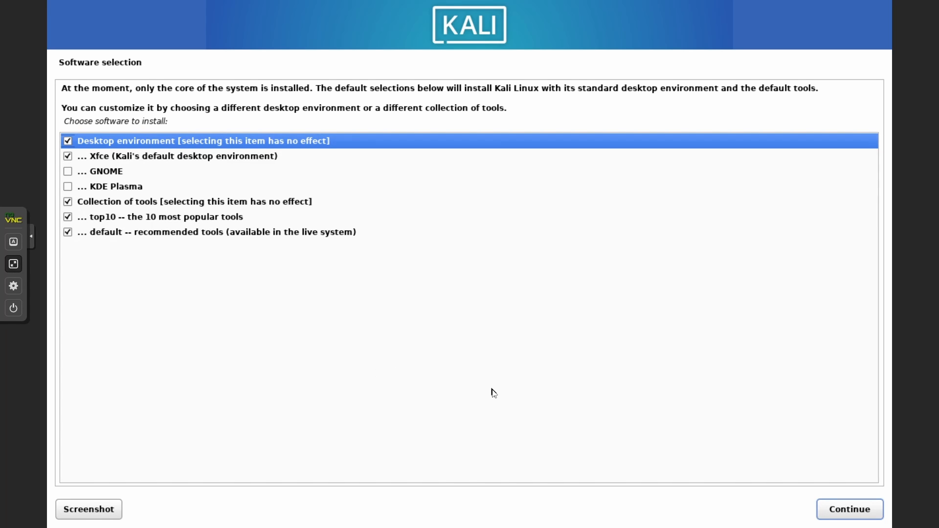
Accept the default software selection and choose /dev/sda as the GRUB boot loader device.
{"action": "left_click", "coordinate": [849, 509]}
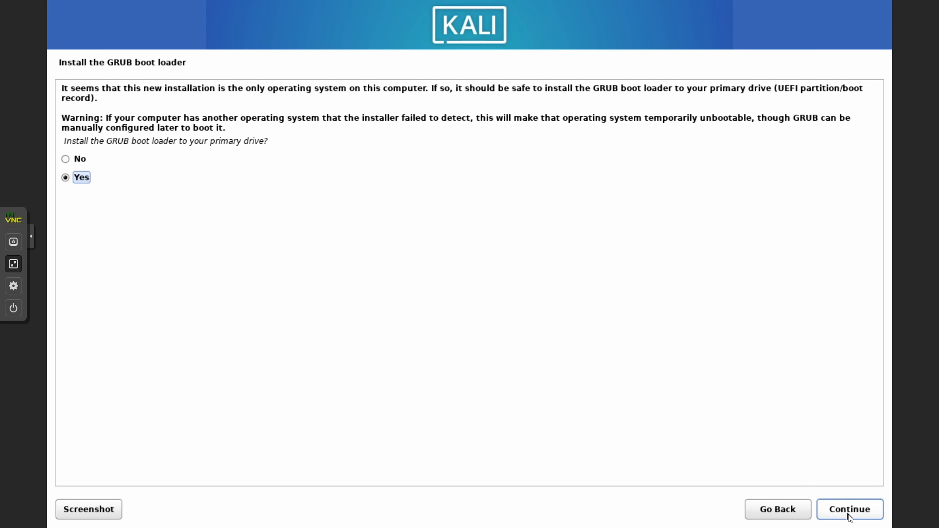
{"action": "left_click", "coordinate": [848, 509]}
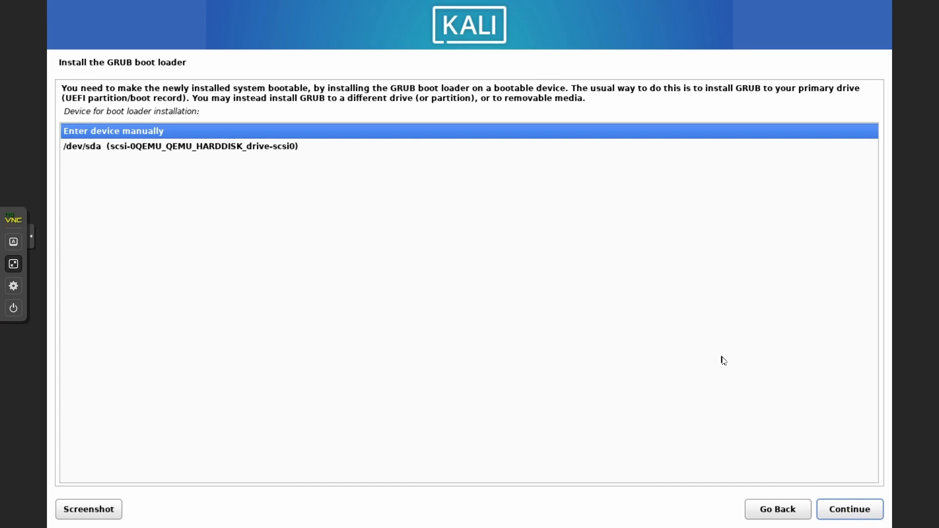
{"action": "mouse_move", "coordinate": [712, 354]}
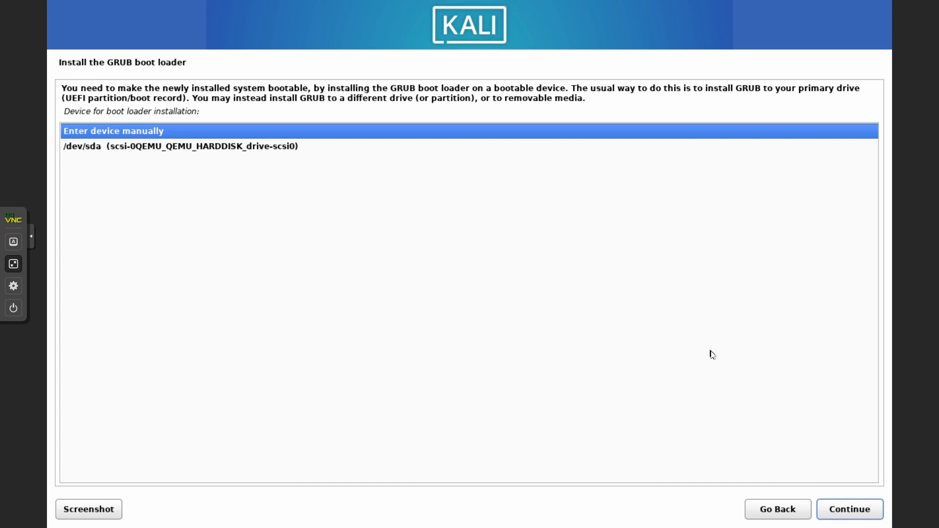
{"action": "mouse_move", "coordinate": [205, 160]}
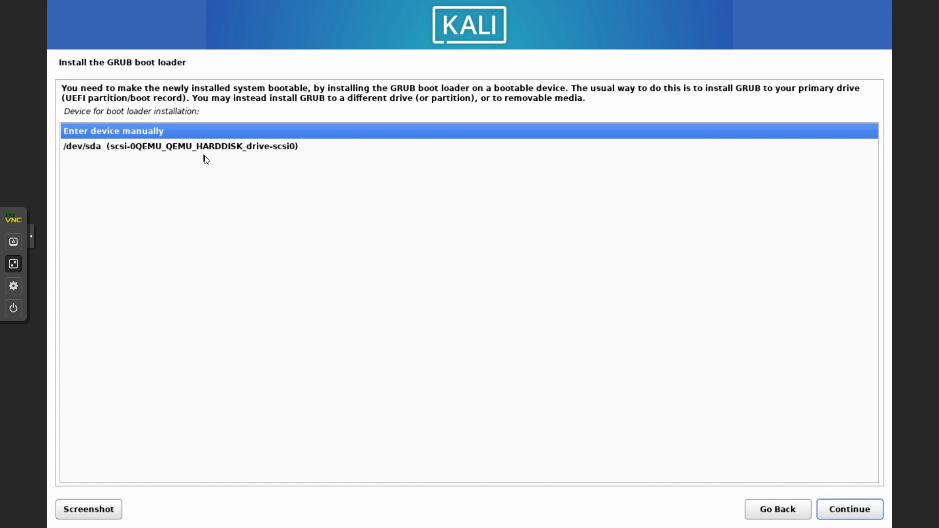
{"action": "left_click", "coordinate": [180, 146]}
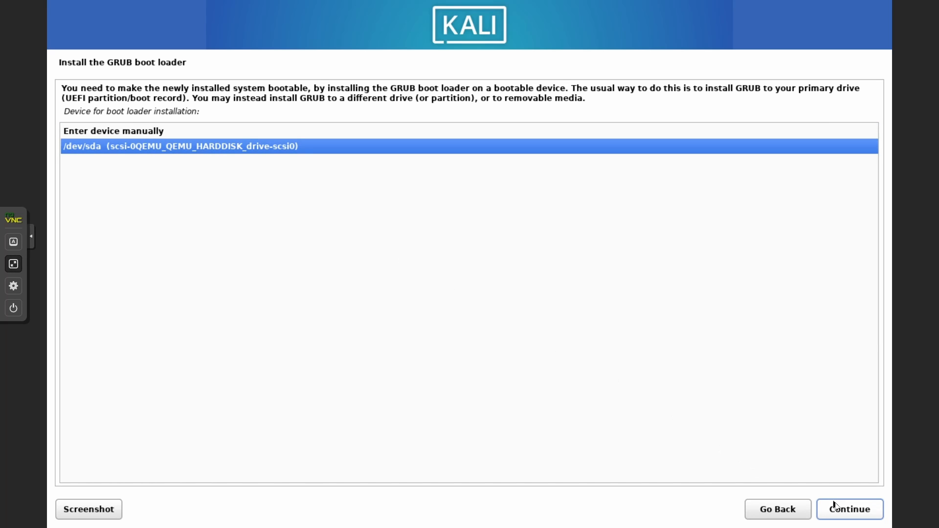
Confirm the boot loader device, finish the installation and reboot into the new system.
{"action": "left_click", "coordinate": [849, 509]}
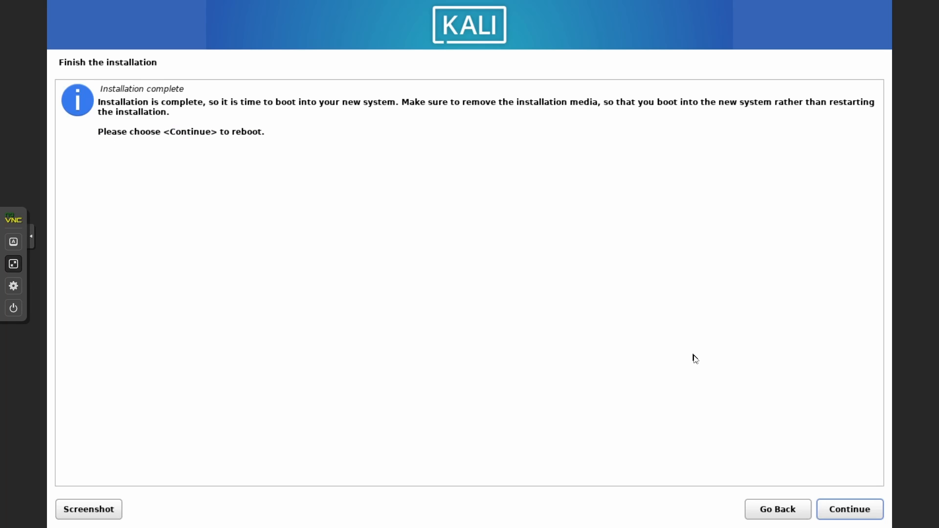
{"action": "left_click", "coordinate": [849, 509]}
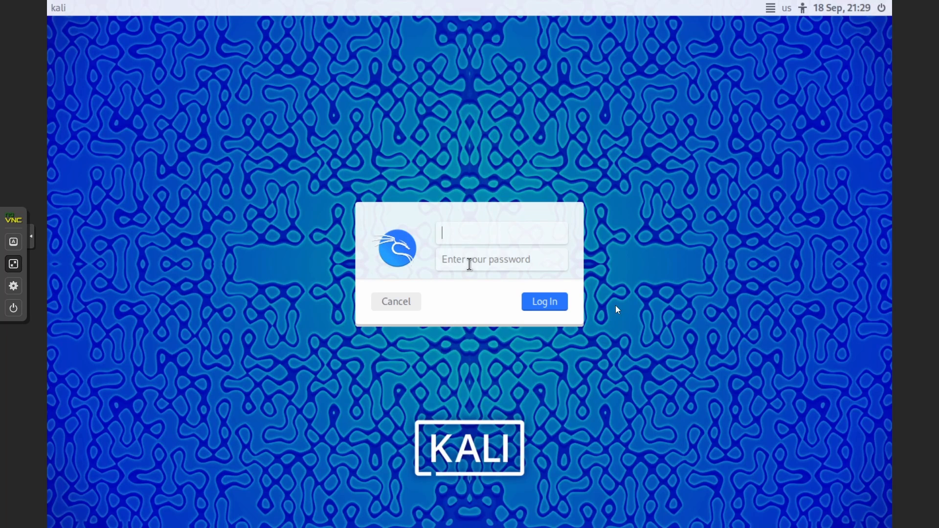
Log in to the fresh Kali system as user 'tech' and reach the desktop.
{"action": "type", "text": "tech"}
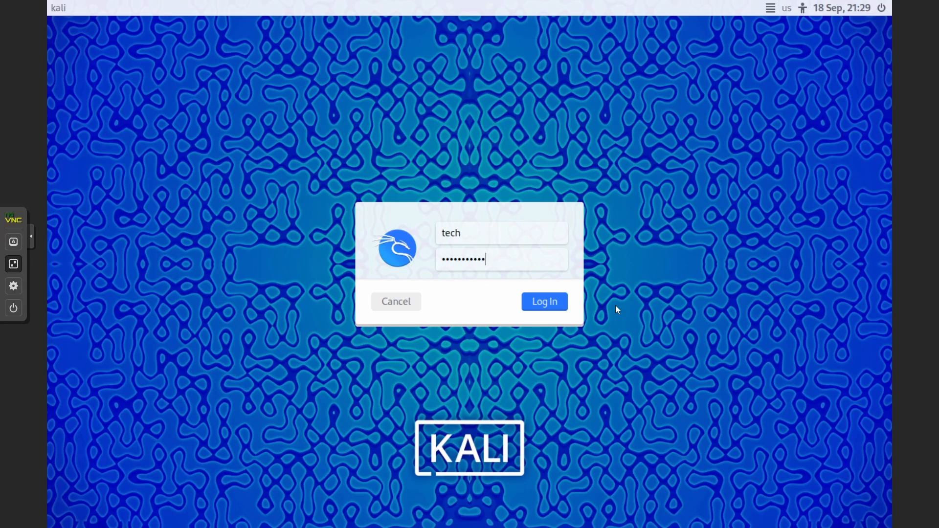
{"action": "left_click", "coordinate": [543, 301]}
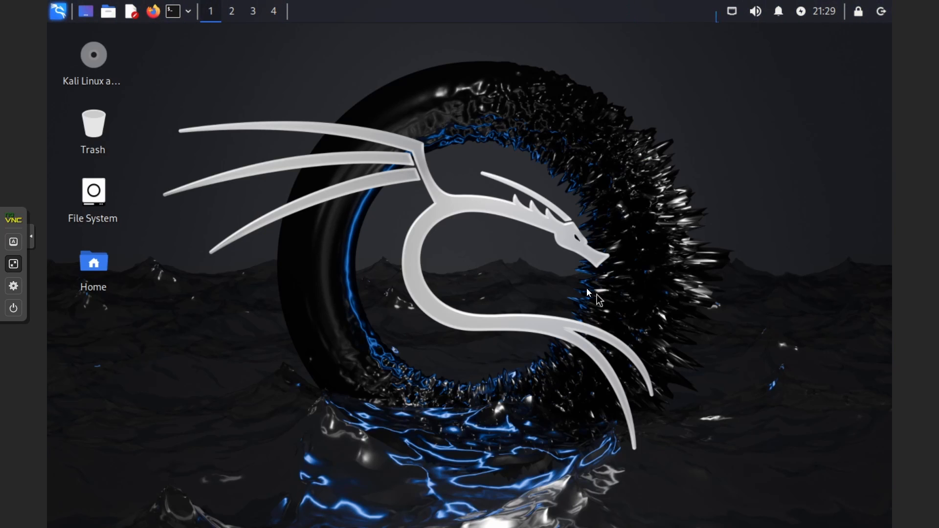
{"action": "mouse_move", "coordinate": [476, 216]}
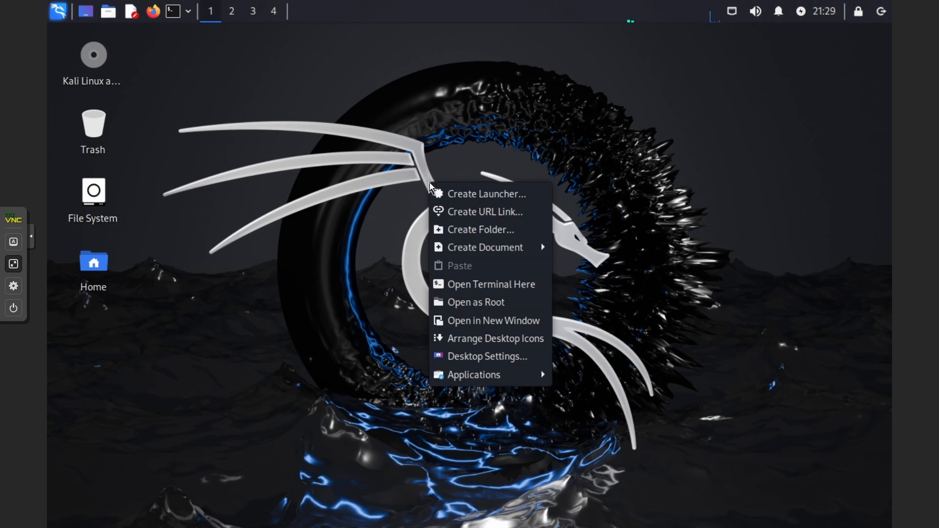
{"action": "mouse_move", "coordinate": [477, 321]}
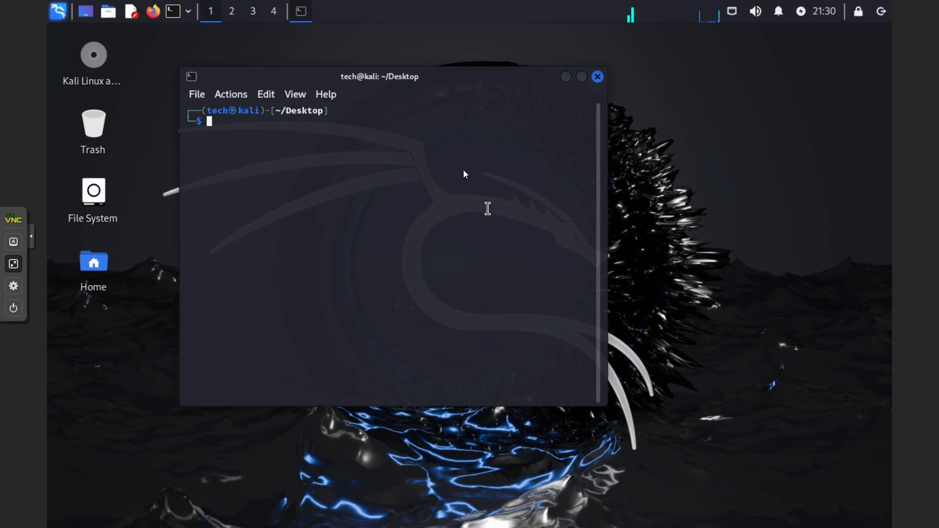
Run 'sudo apt update && sudo apt upgrade -y' and authorize it with the sudo password.
{"action": "type", "text": "sudo"}
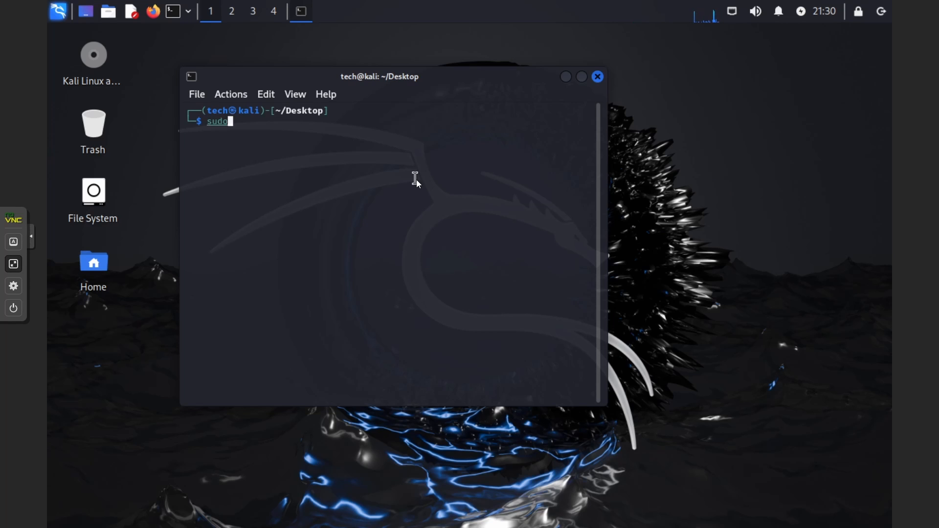
{"action": "type", "text": "apt update && sudo apt"}
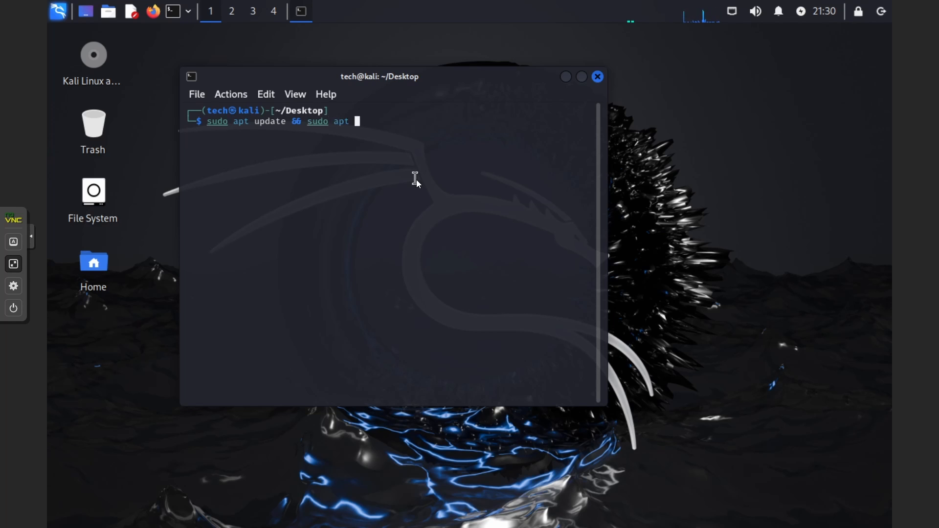
{"action": "type", "text": "upgrade -y"}
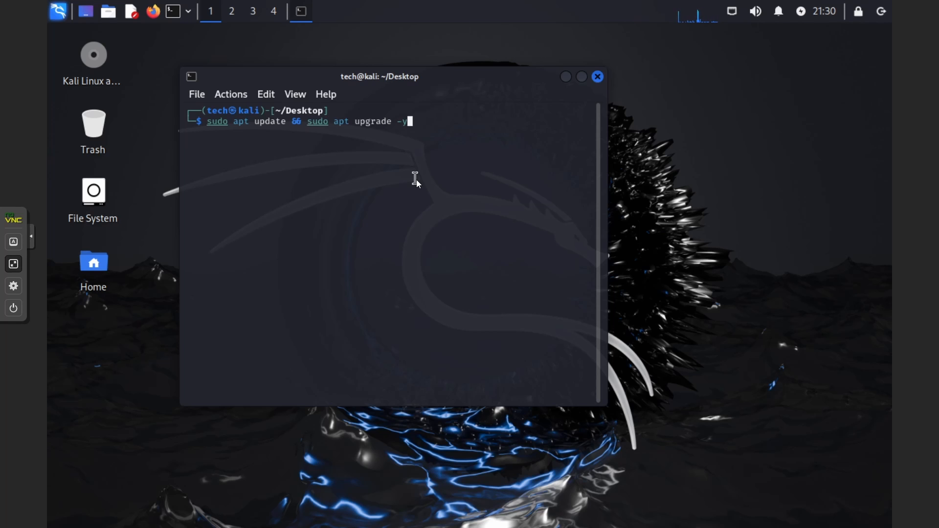
{"action": "key", "text": "Return"}
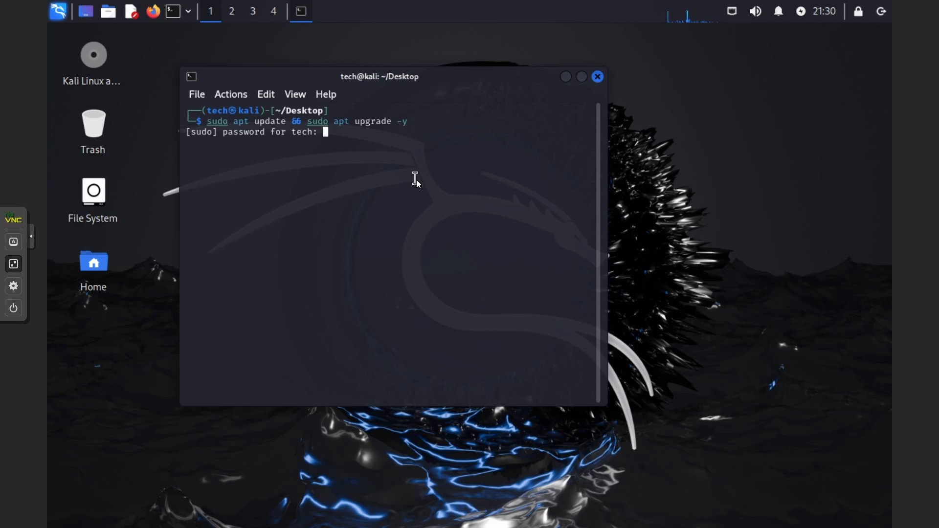
{"action": "key", "text": "Return"}
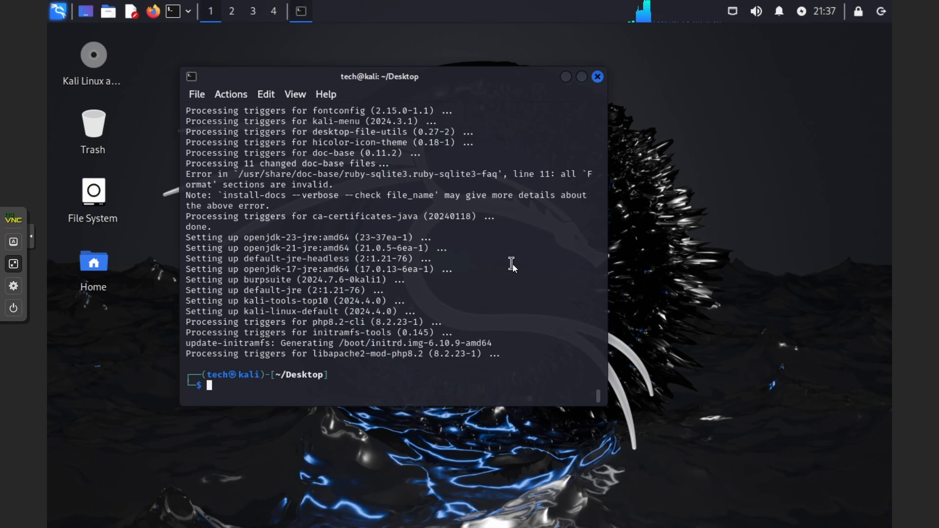
Run 'sudo apt install qemu-guest-agent xrdp -y' and begin a 'sudo power' shutdown command.
{"action": "type", "text": "sudo apt install"}
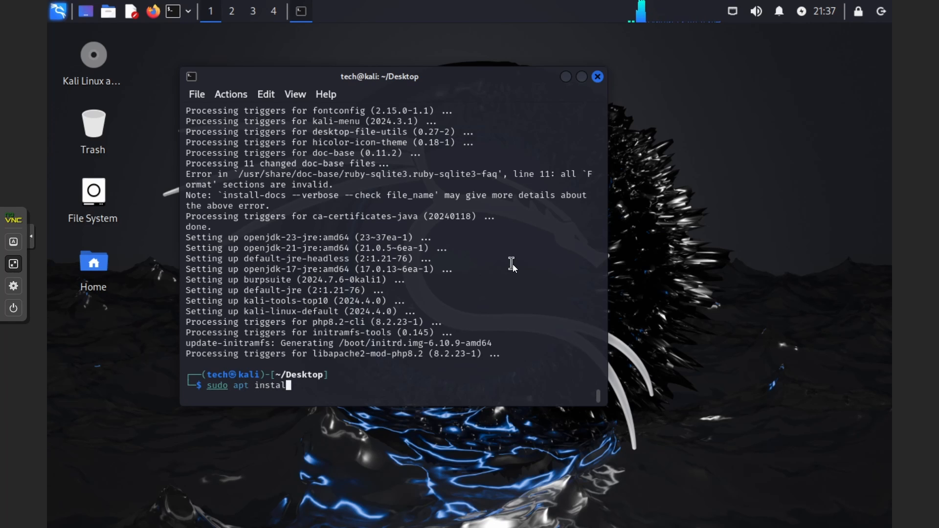
{"action": "type", "text": "qemu-g"}
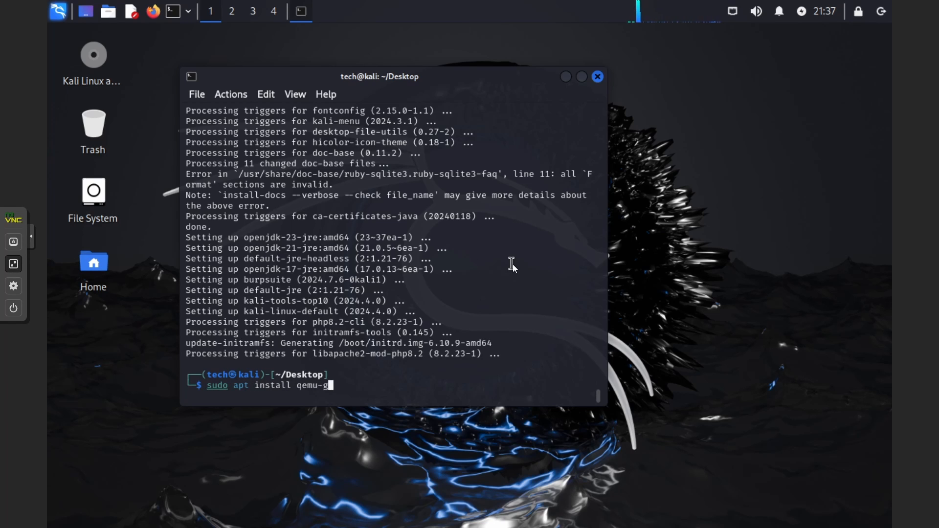
{"action": "type", "text": "uest-agent"}
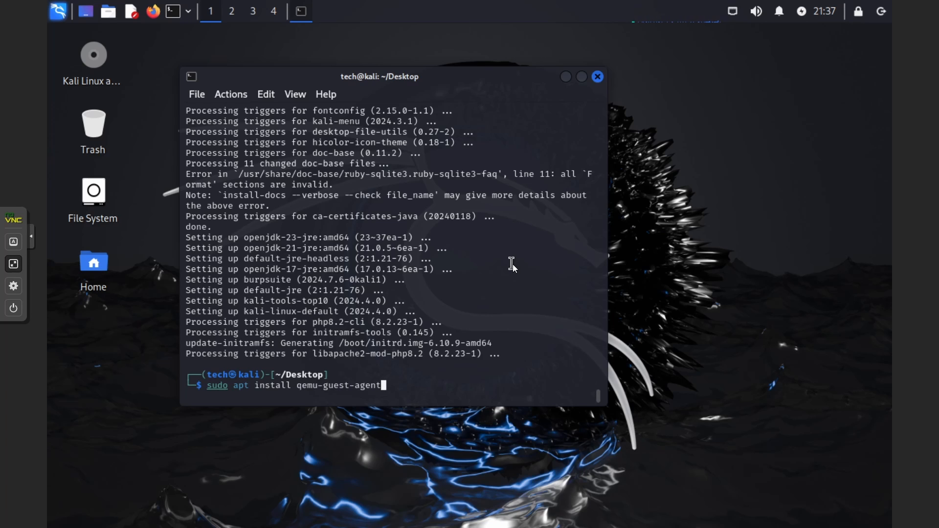
{"action": "type", "text": "x"}
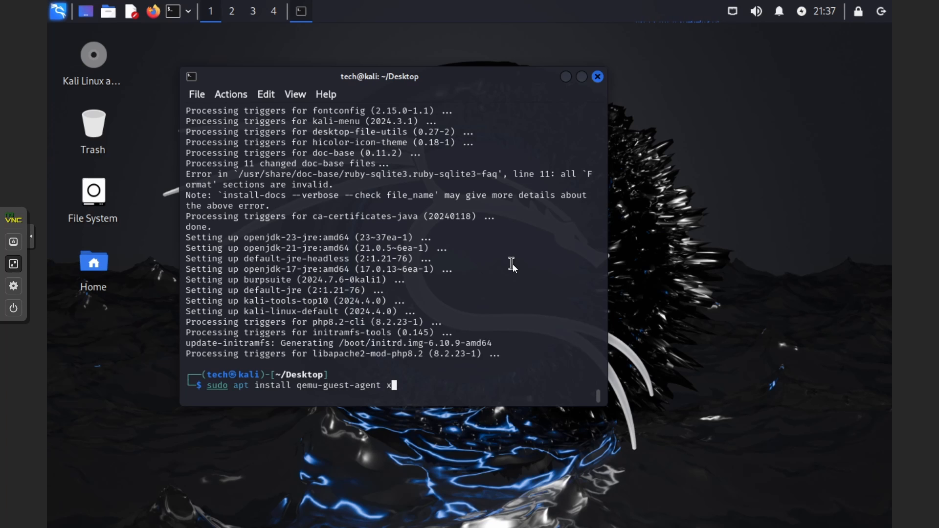
{"action": "type", "text": "rdp -y"}
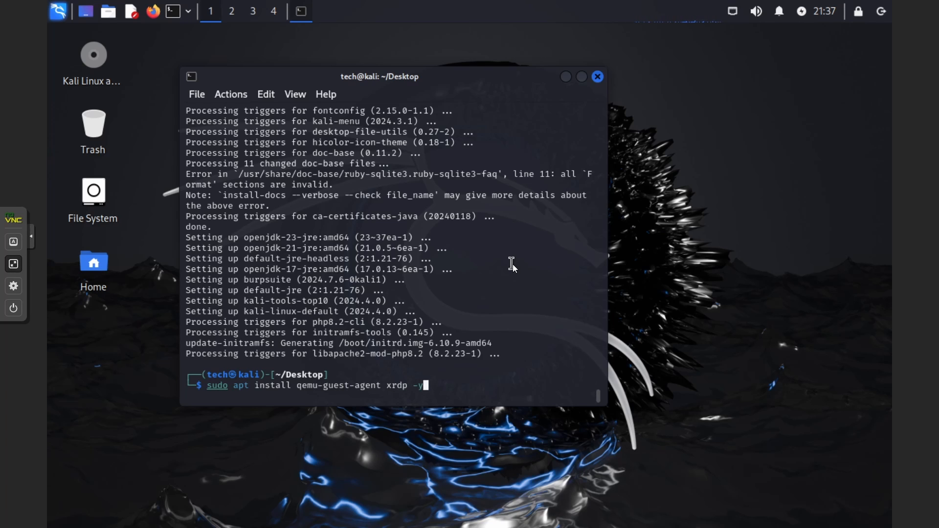
{"action": "key", "text": "Return"}
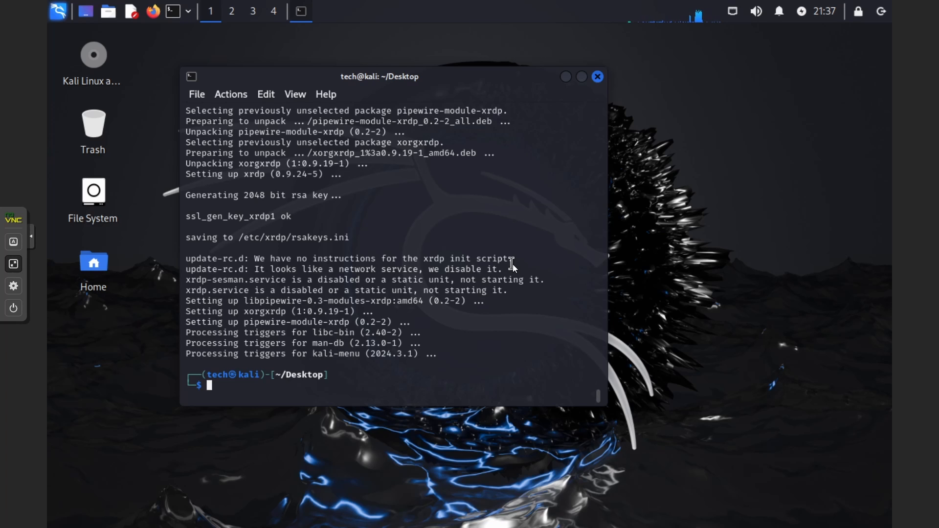
{"action": "type", "text": "sudo power"}
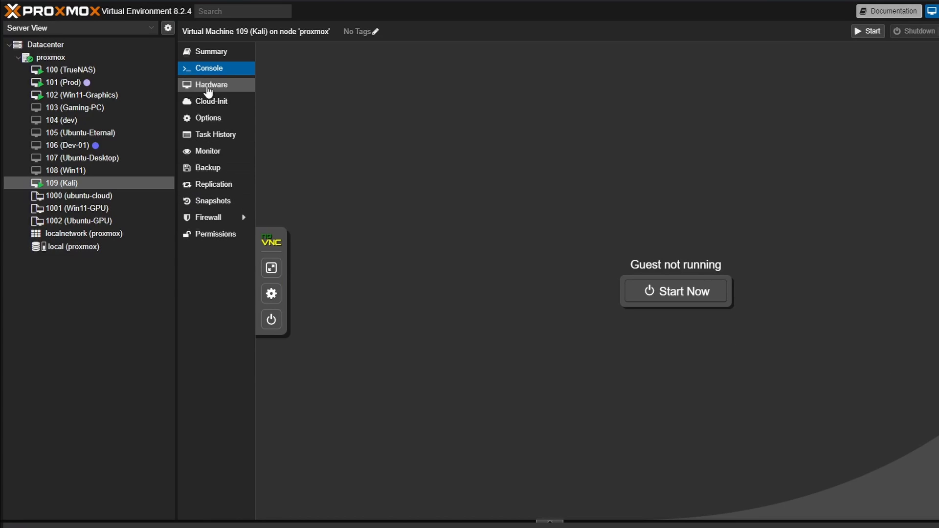
Remove the installer CD/DVD drive from VM 109's hardware and start the VM from its console.
{"action": "left_click", "coordinate": [212, 84]}
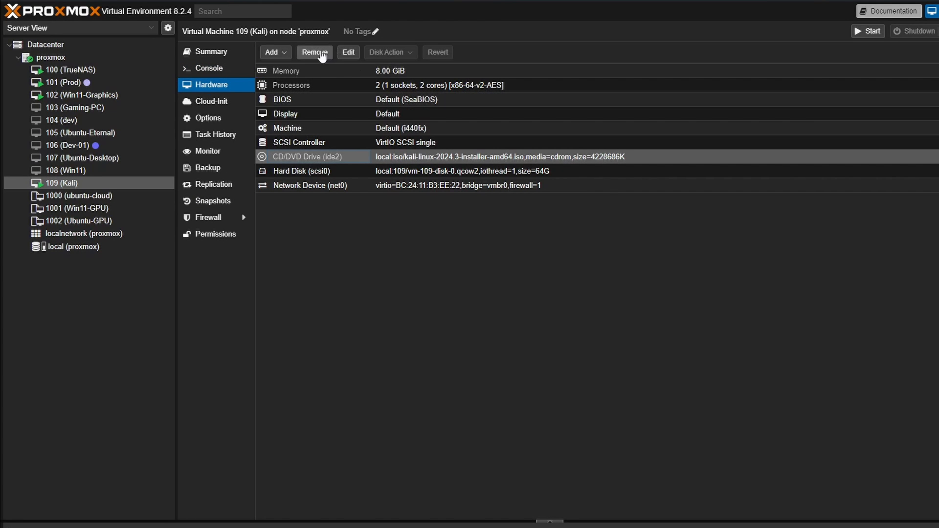
{"action": "left_click", "coordinate": [314, 52]}
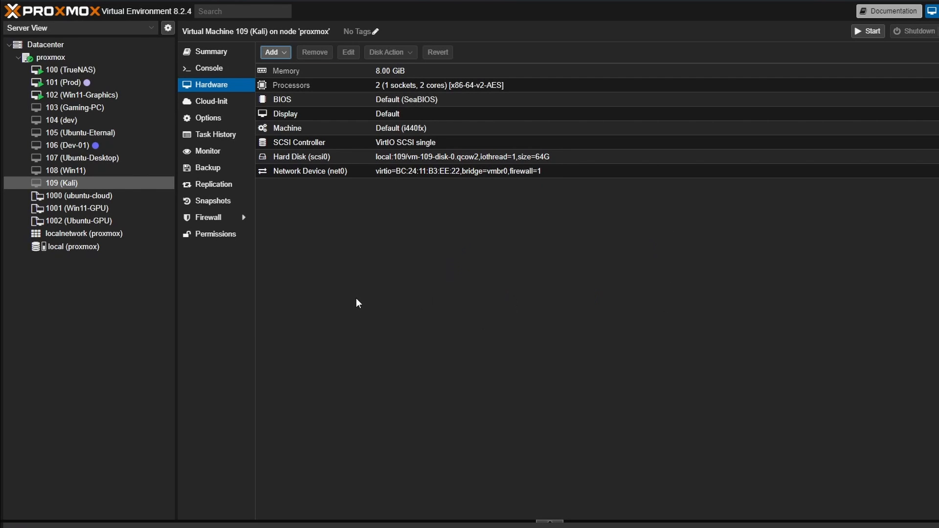
{"action": "left_click", "coordinate": [210, 69]}
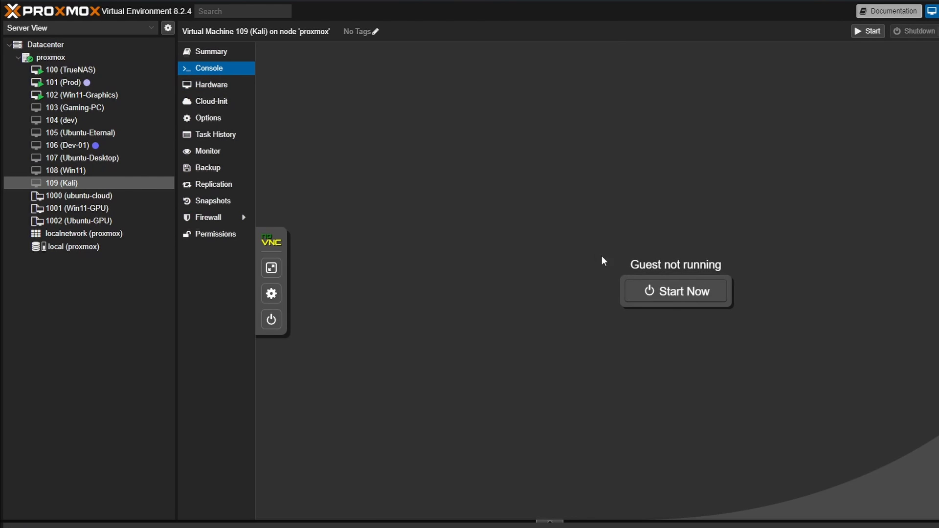
{"action": "left_click", "coordinate": [675, 292]}
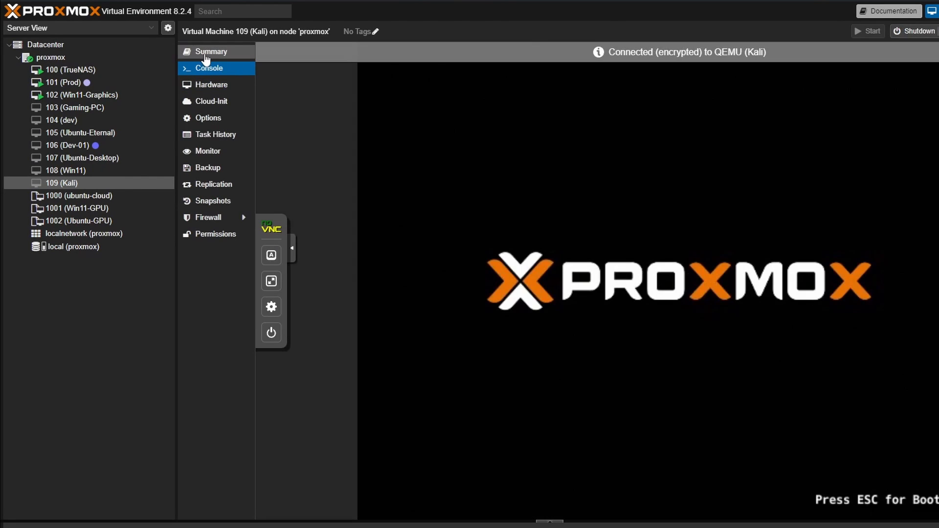
View the running VM's summary, then return to its console showing the Kali login screen.
{"action": "left_click", "coordinate": [292, 247]}
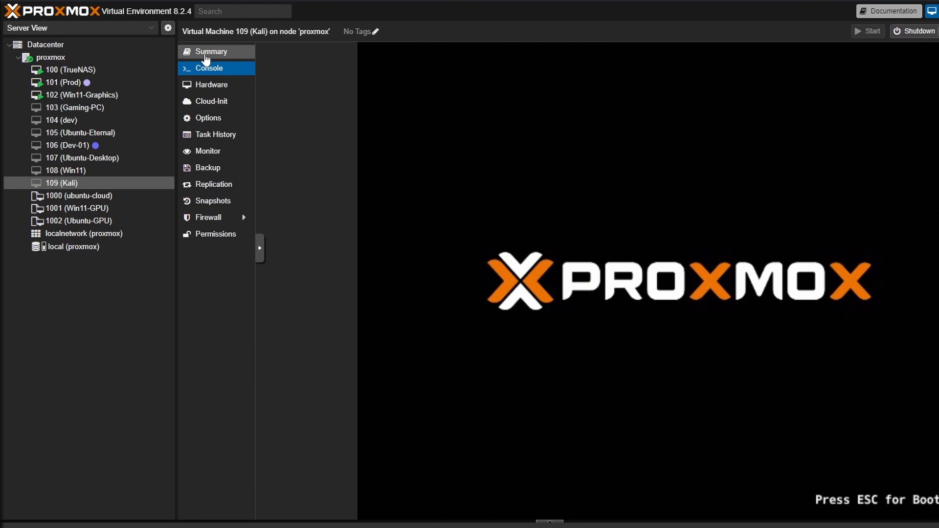
{"action": "left_click", "coordinate": [210, 51]}
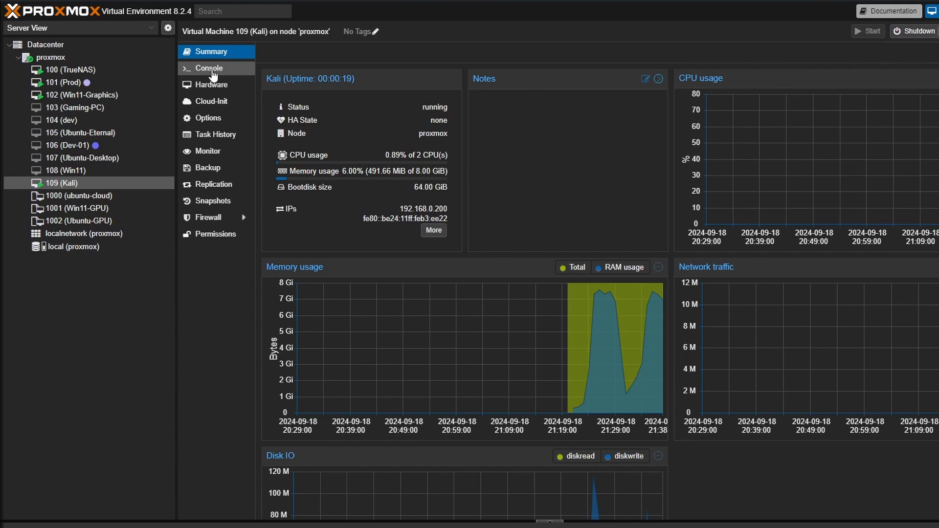
{"action": "left_click", "coordinate": [209, 68]}
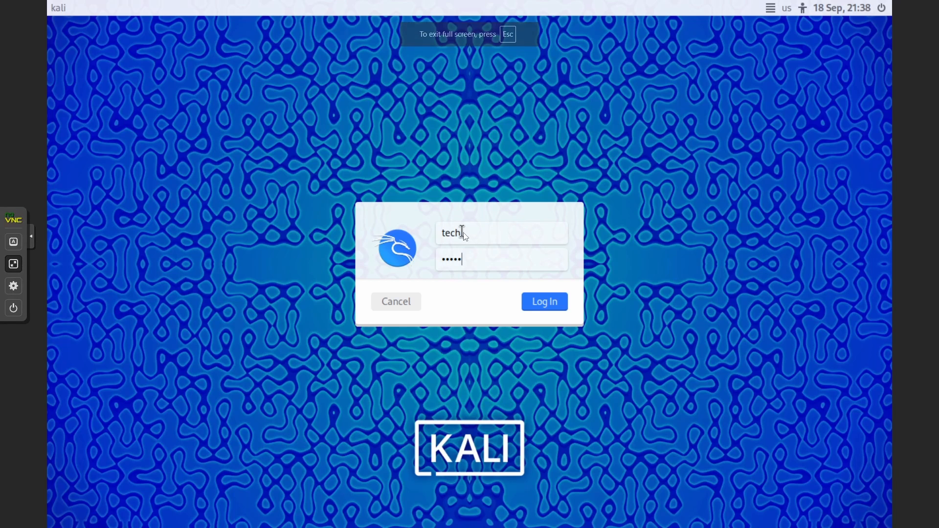
Log back into Kali and open a maximized terminal from the desktop.
{"action": "left_click", "coordinate": [543, 301]}
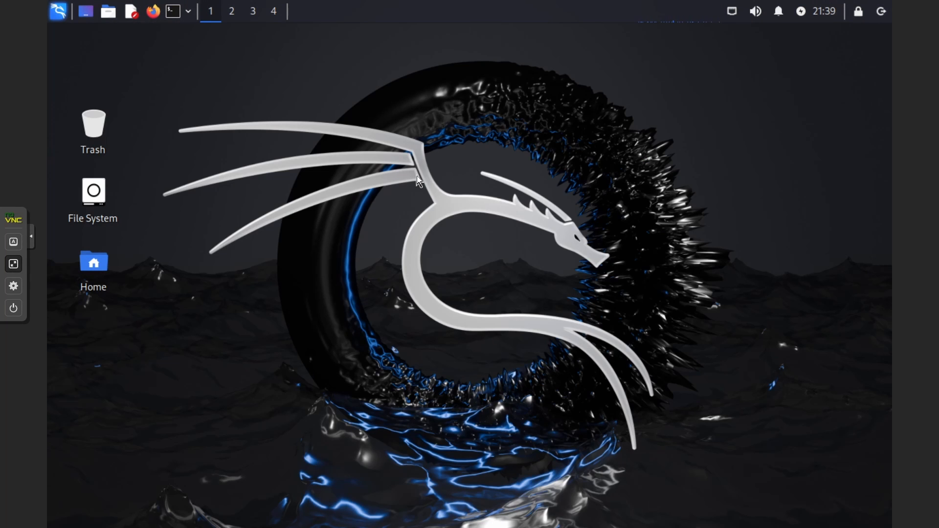
{"action": "right_click", "coordinate": [417, 180]}
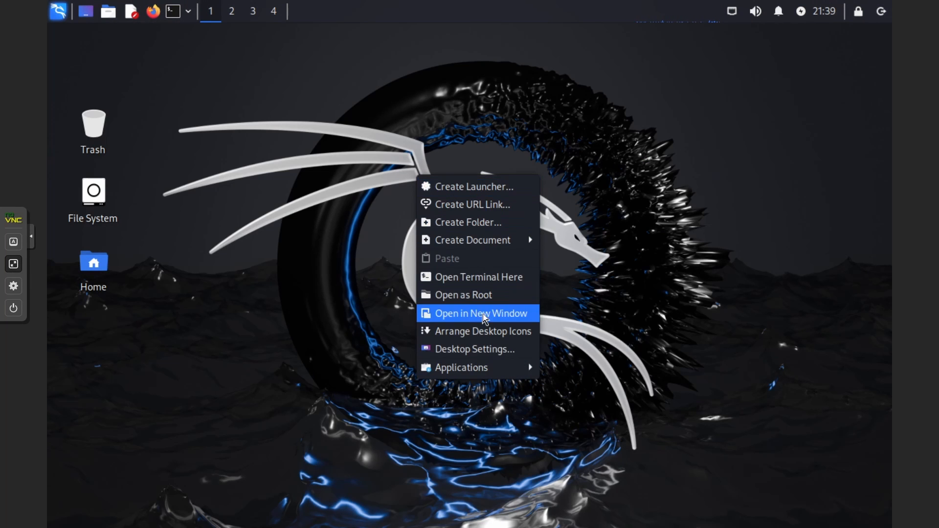
{"action": "left_click", "coordinate": [479, 313]}
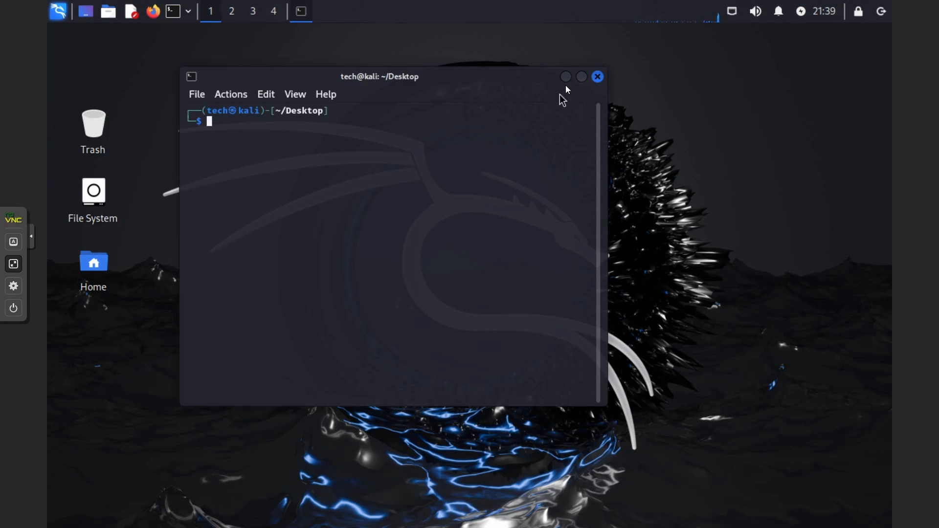
{"action": "left_click", "coordinate": [580, 76]}
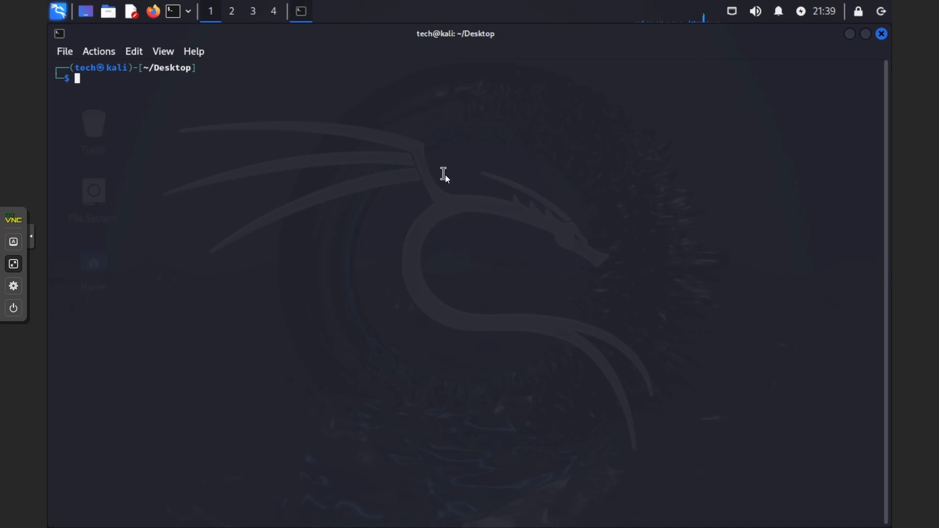
Enter the command 'sudo nano /etc/xrdp/startwm.sh' without running it yet.
{"action": "type", "text": "nano"}
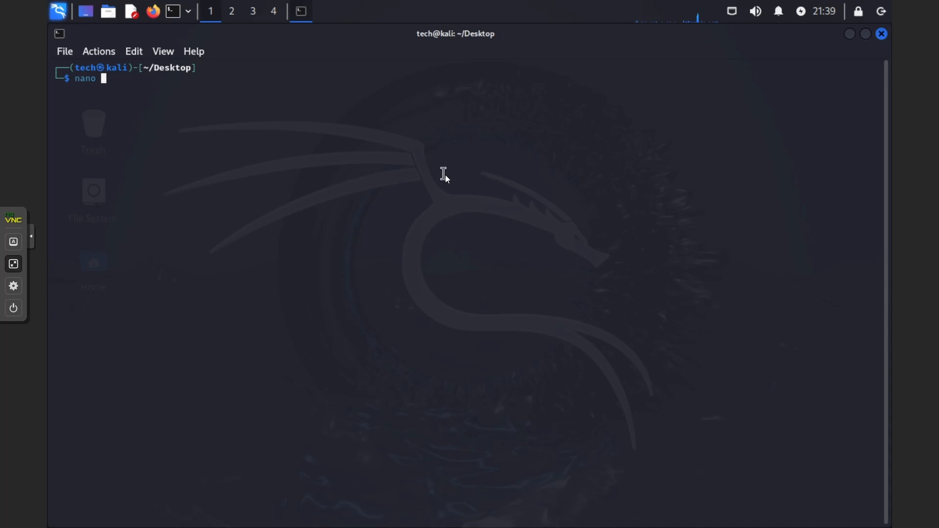
{"action": "type", "text": "/etc/xrdp/startwm.sh"}
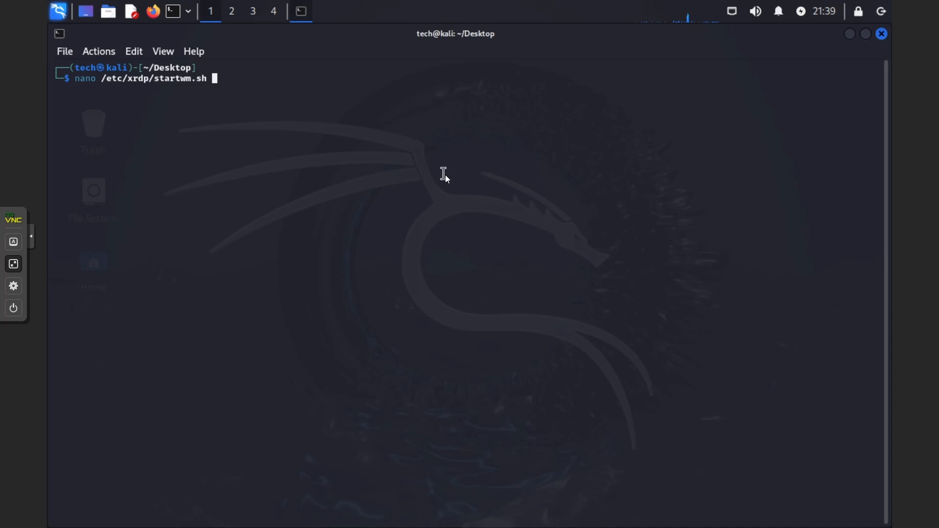
{"action": "type", "text": "sudo"}
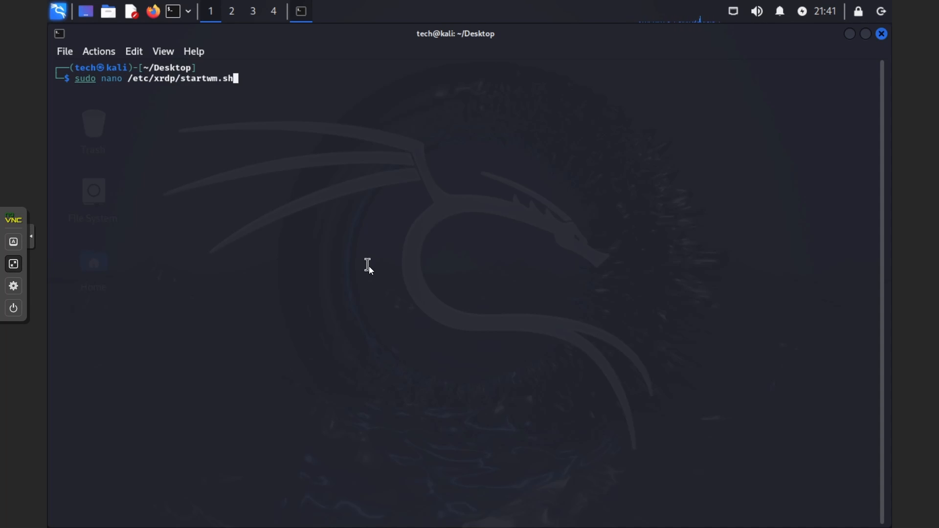
Edit /etc/xrdp/startwm.sh in nano, adding the Kali desktop session exports, and save it.
{"action": "key", "text": "Return"}
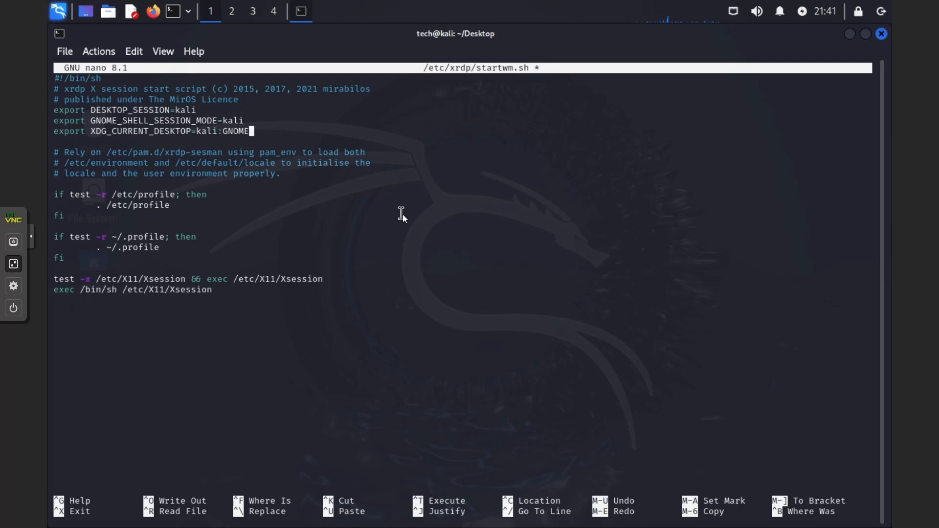
{"action": "key", "text": "ctrl+o"}
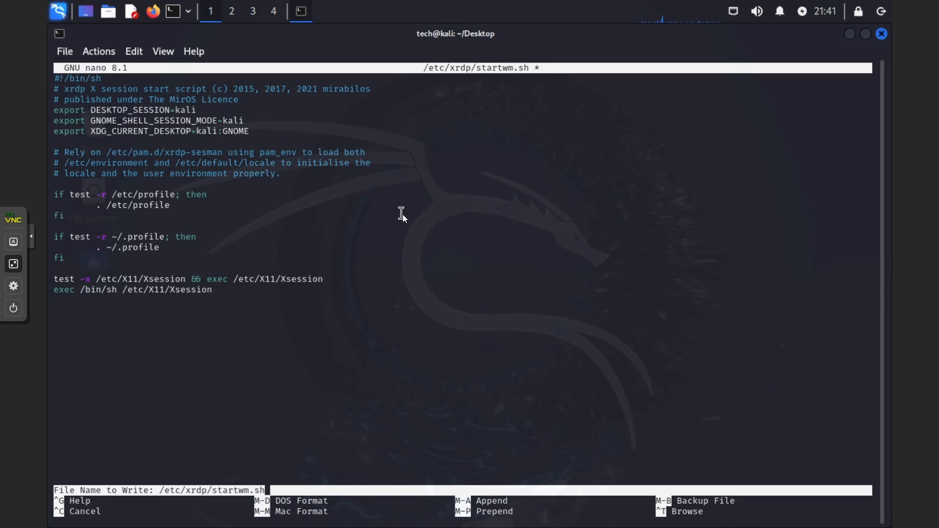
{"action": "key", "text": "Return"}
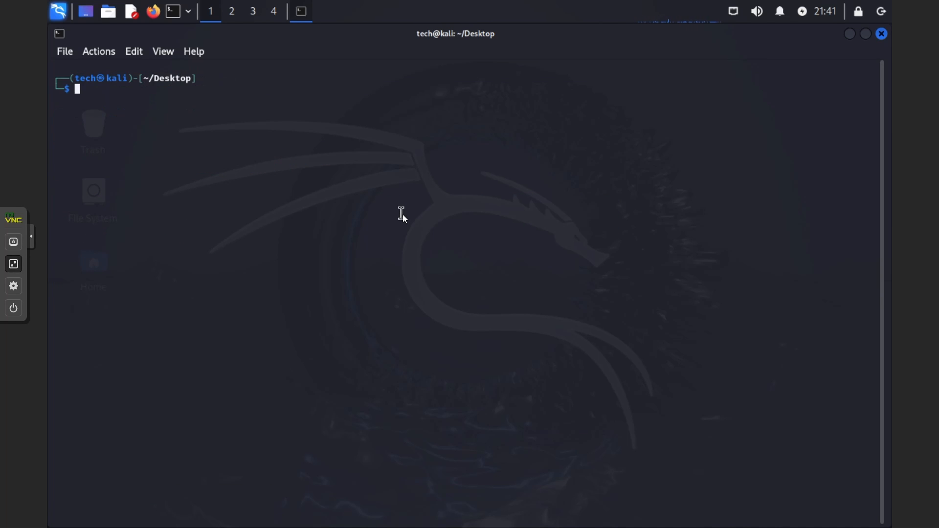
Start the xrdp and xrdp-sesman services with sudo service.
{"action": "type", "text": "sudo servi"}
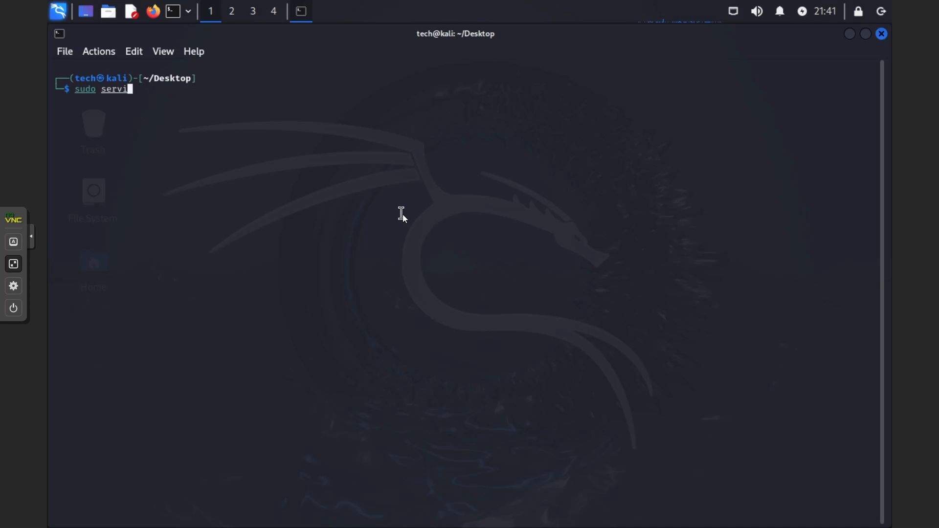
{"action": "type", "text": "ce xrdp start"}
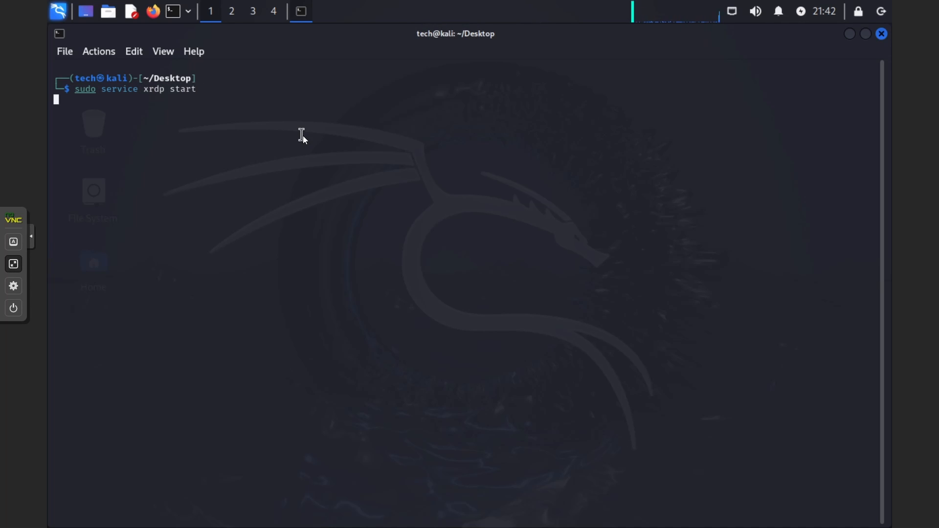
{"action": "key", "text": "Return"}
{"action": "type", "text": "sudo service xrdp-sesm"}
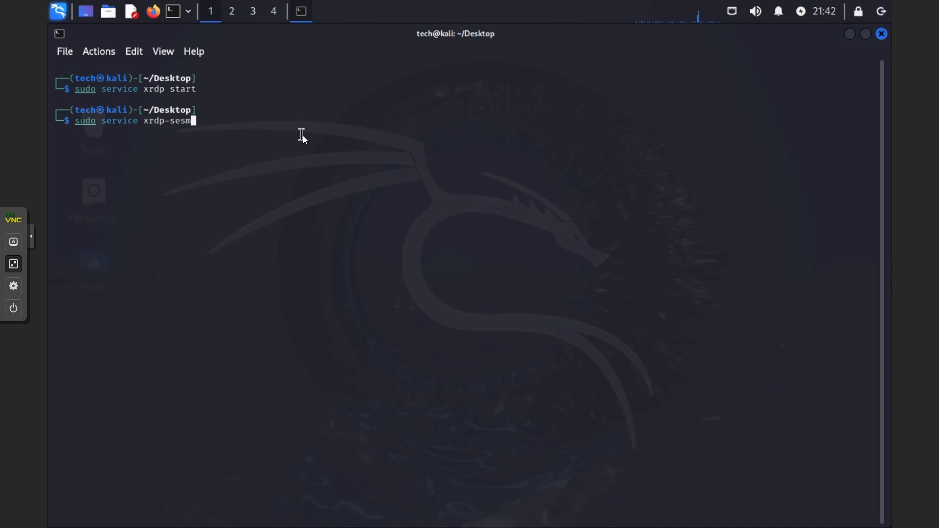
{"action": "type", "text": "an start"}
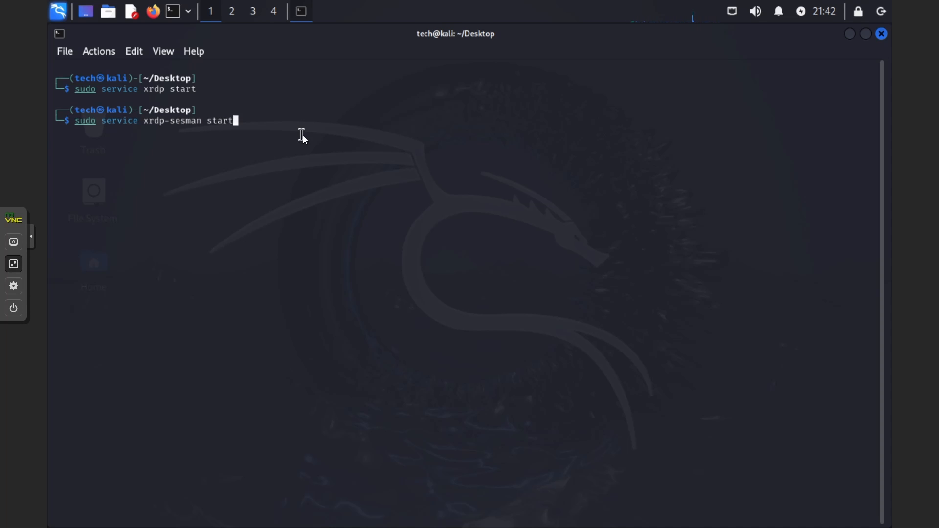
{"action": "key", "text": "Return"}
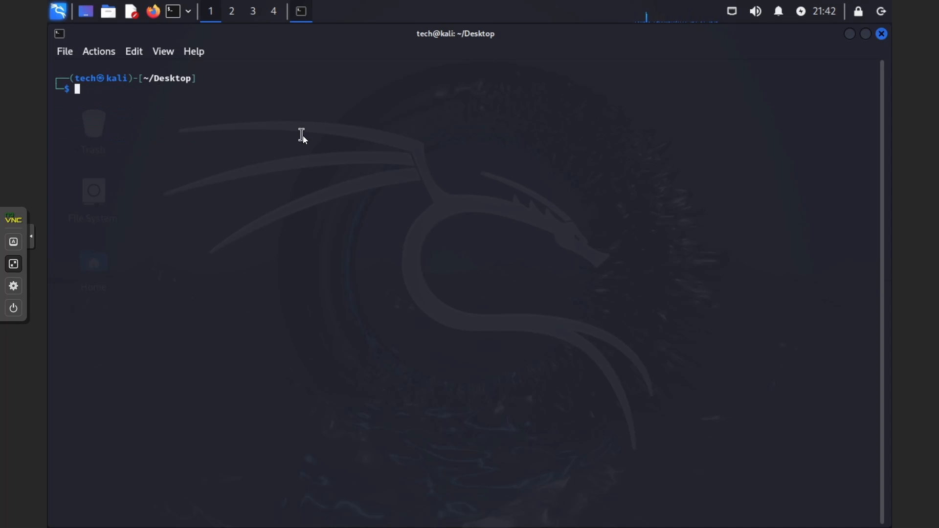
Enable xrdp at boot, confirm it is running on port 3389, and clear the terminal.
{"action": "type", "text": "sudo update-rd.d xrdp enable"}
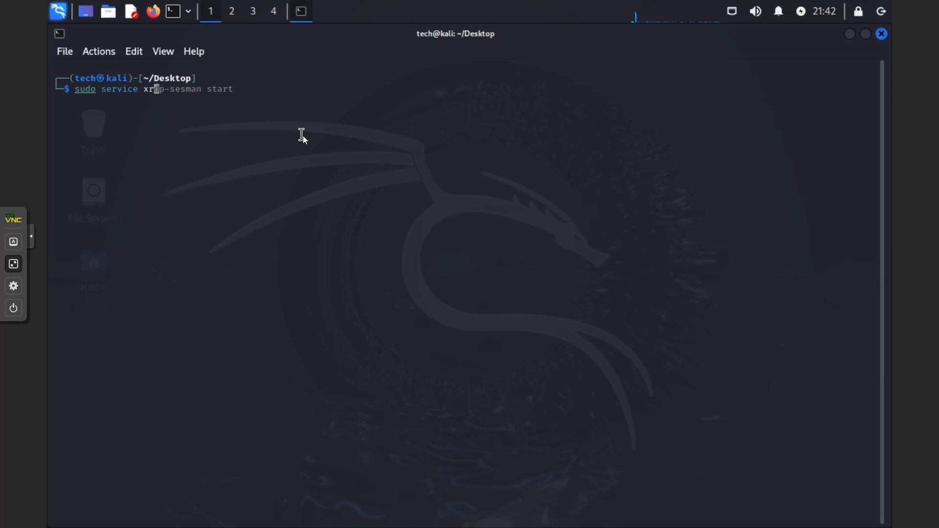
{"action": "type", "text": "dp status"}
{"action": "key", "text": "Return"}
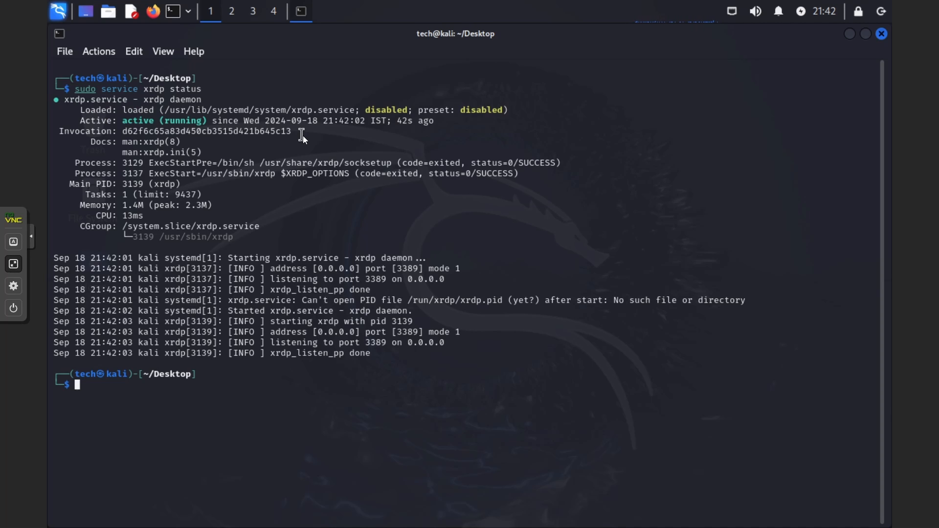
{"action": "key", "text": "ctrl+l"}
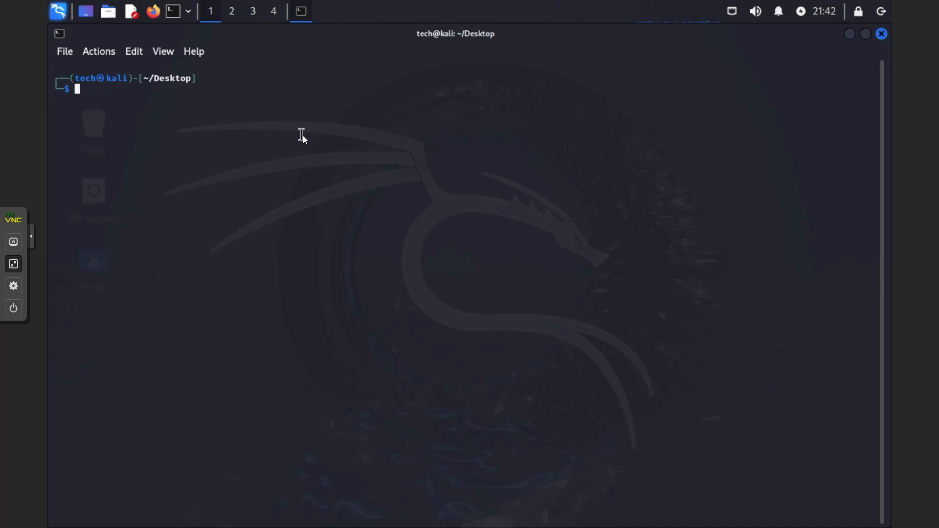
{"action": "left_click", "coordinate": [880, 33]}
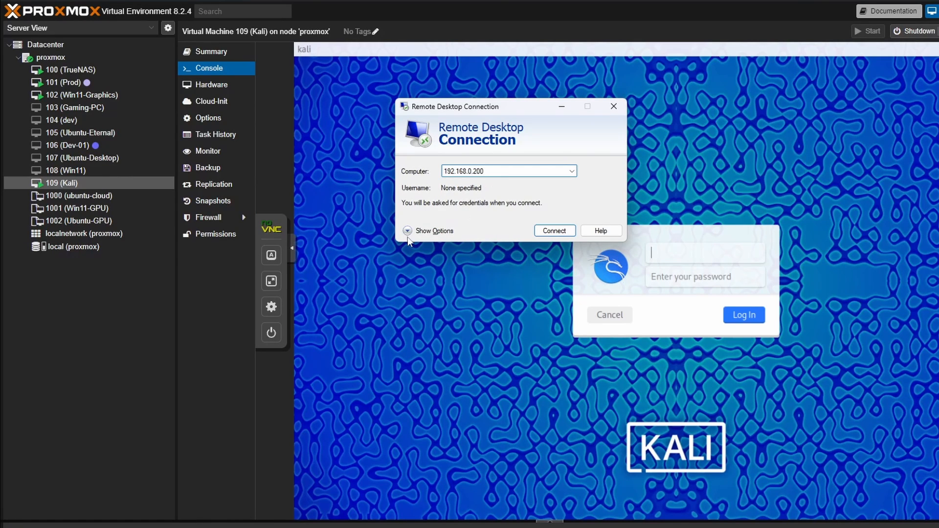
Connect to 192.168.0.200 as user 'tech' with credentials allowed to be saved.
{"action": "left_click", "coordinate": [432, 231]}
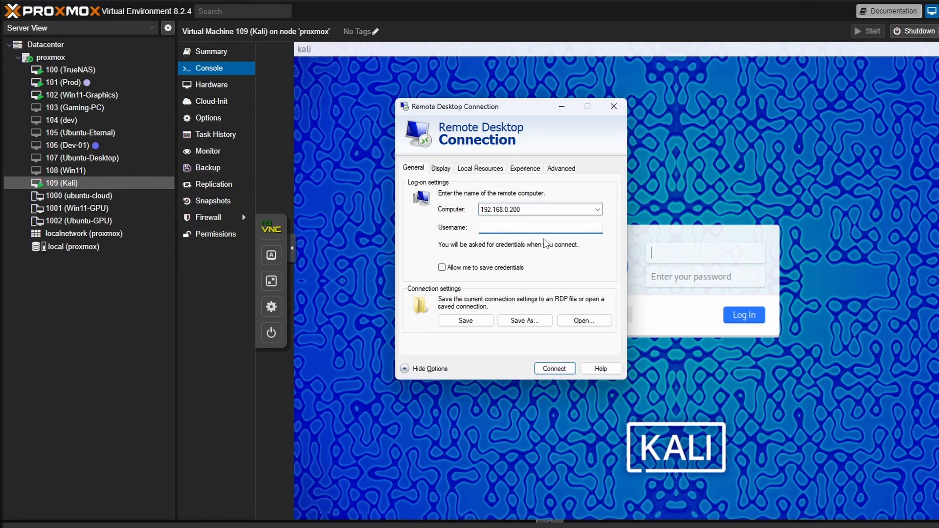
{"action": "type", "text": "tech"}
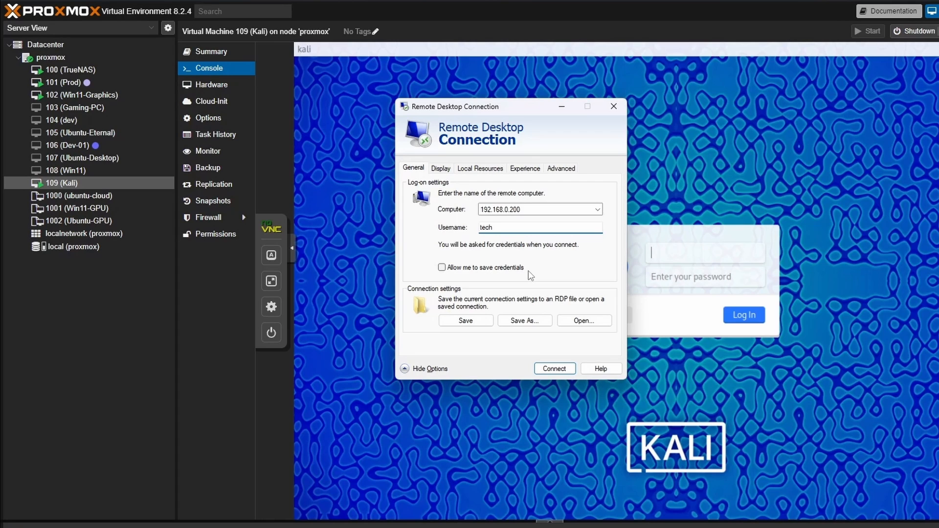
{"action": "left_click", "coordinate": [442, 267]}
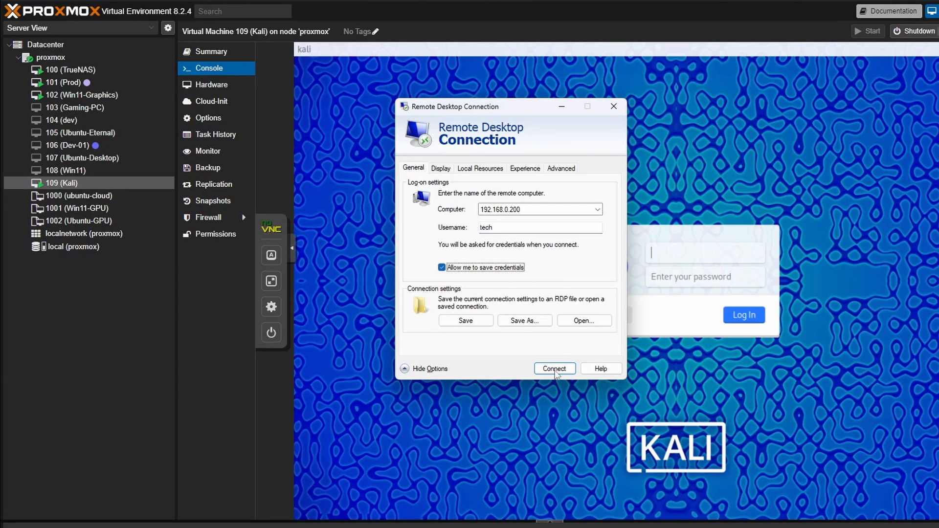
{"action": "left_click", "coordinate": [553, 369]}
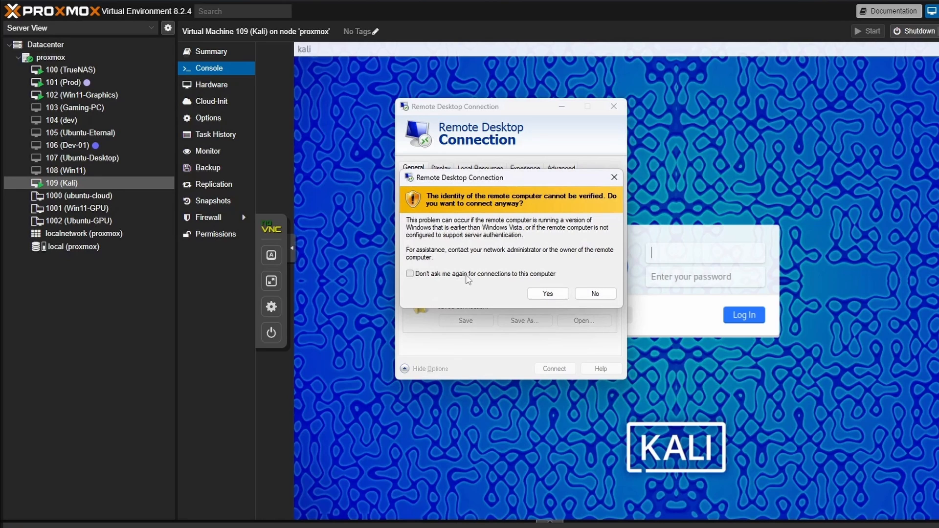
Accept the unverified identity warning and submit the password to reach the Kali desktop.
{"action": "left_click", "coordinate": [546, 293]}
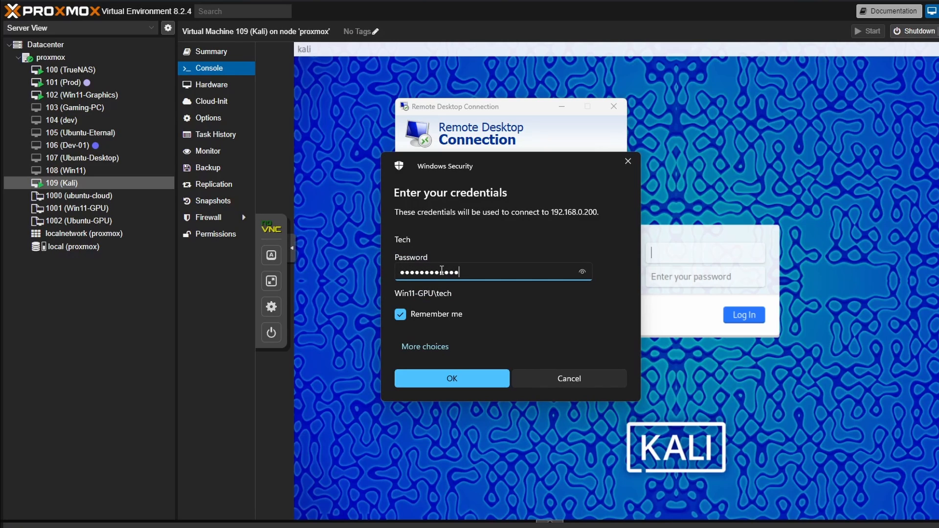
{"action": "left_click", "coordinate": [452, 377]}
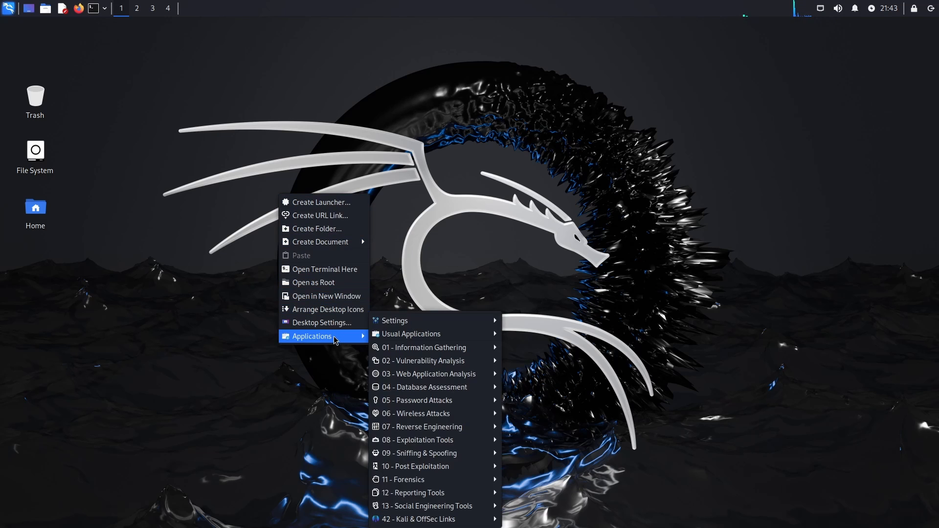
Apply the purple Kali swirl wallpaper from the desktop Background settings.
{"action": "left_click", "coordinate": [324, 322]}
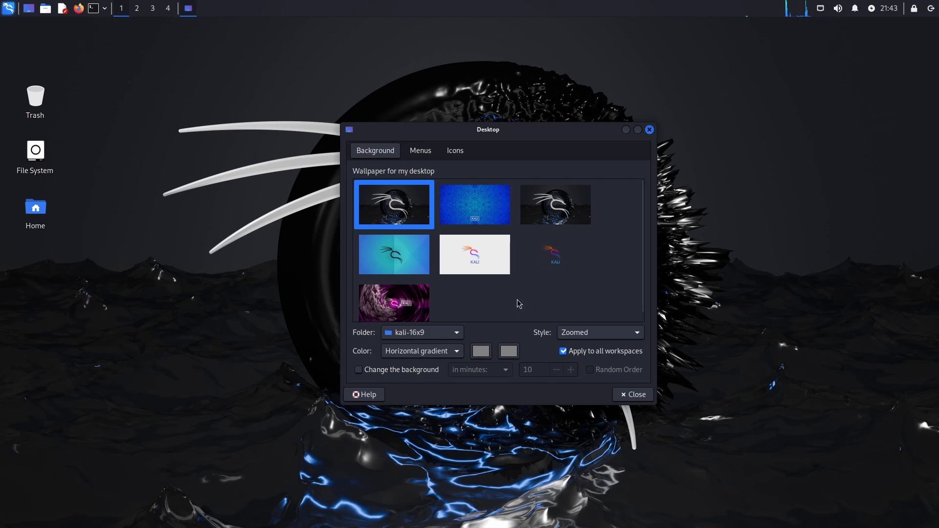
{"action": "left_click", "coordinate": [393, 297]}
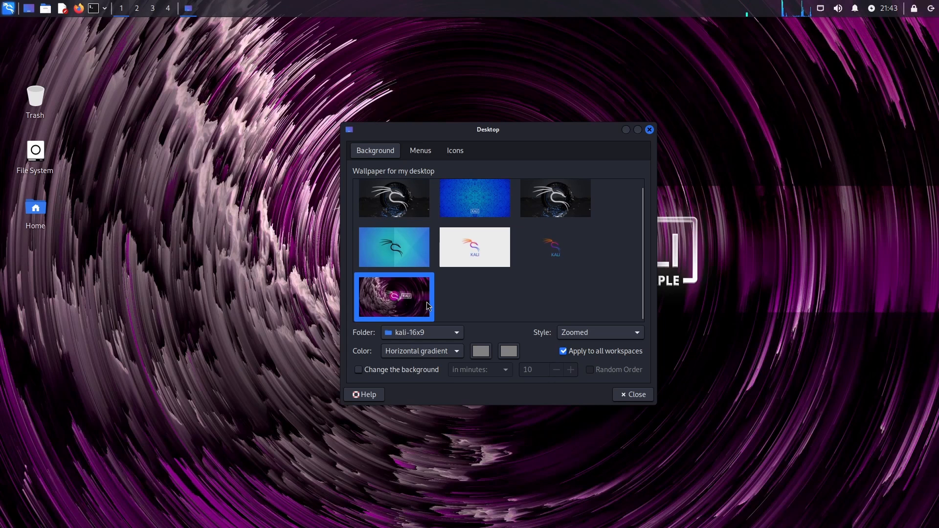